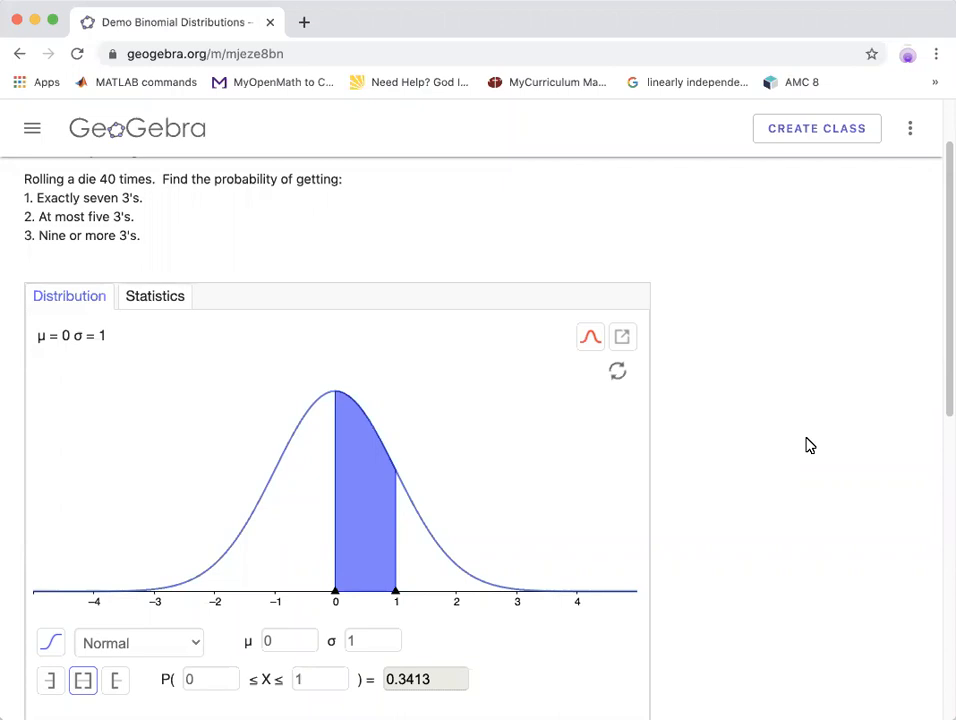
mouse_move(800, 410)
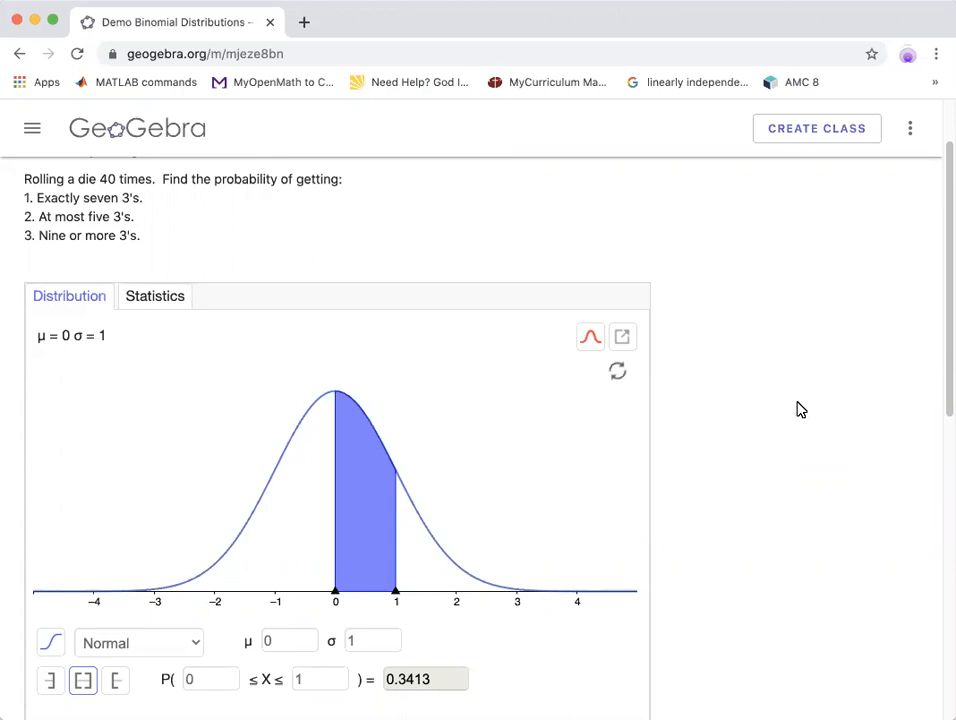
mouse_move(338, 48)
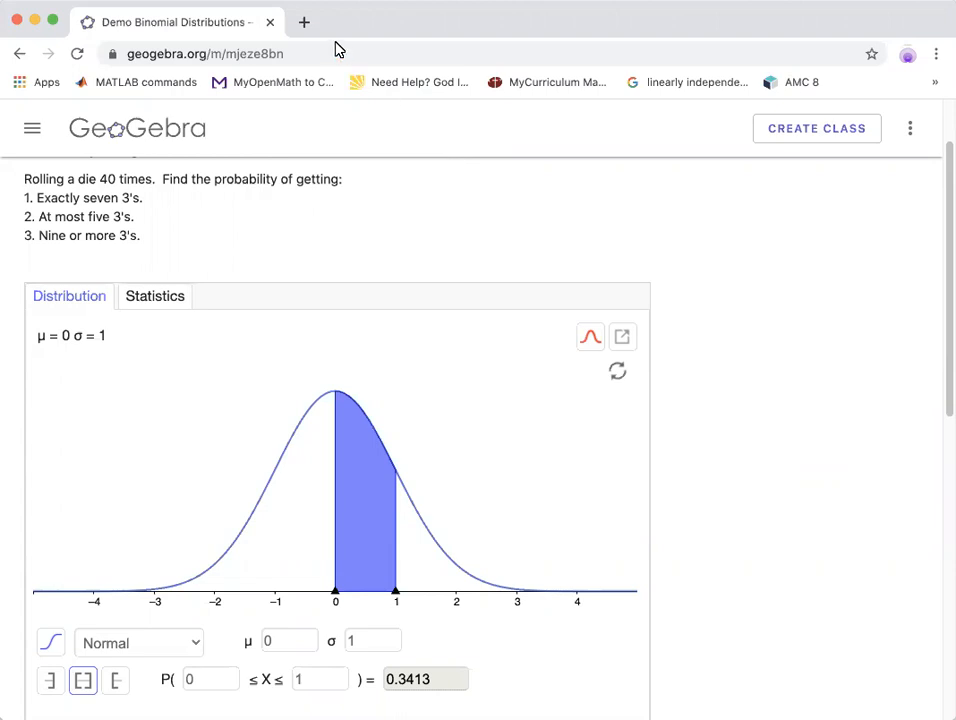
mouse_move(641, 266)
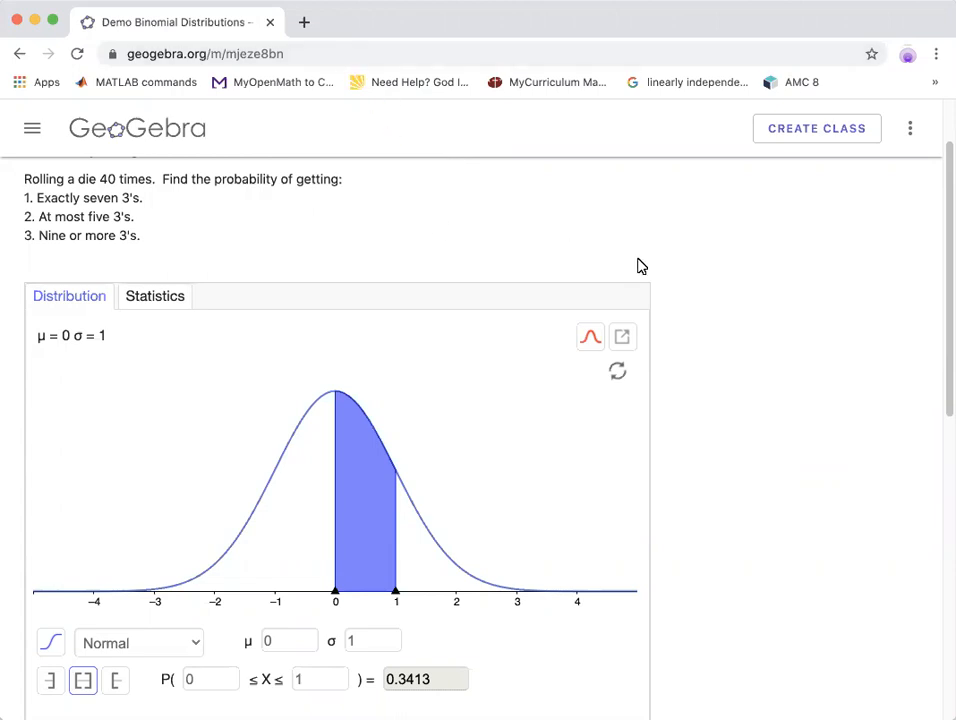
mouse_move(798, 456)
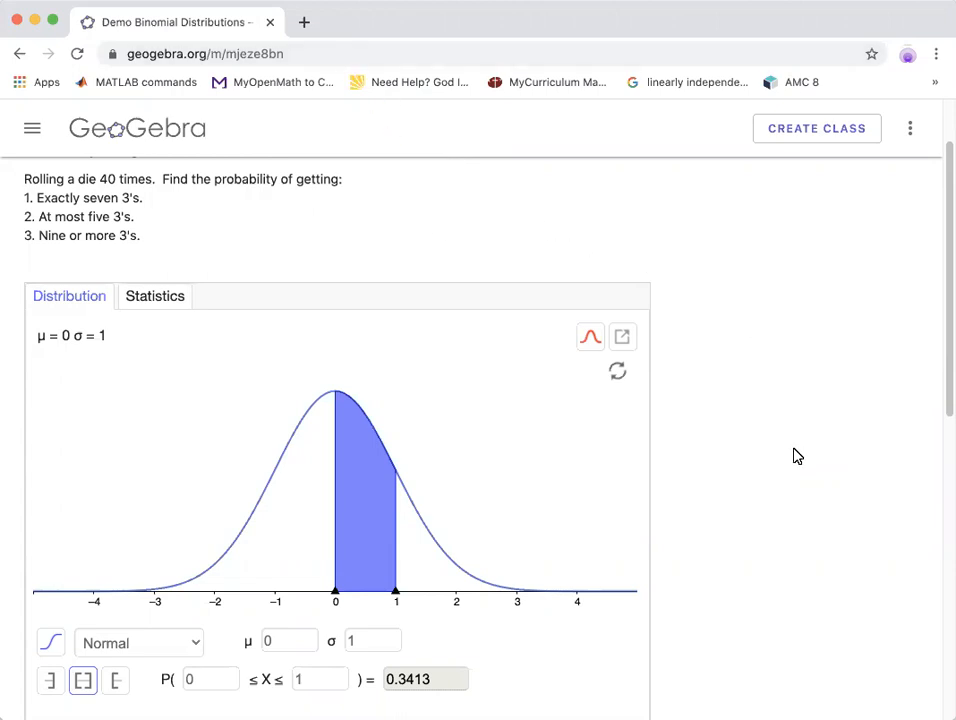
mouse_move(772, 547)
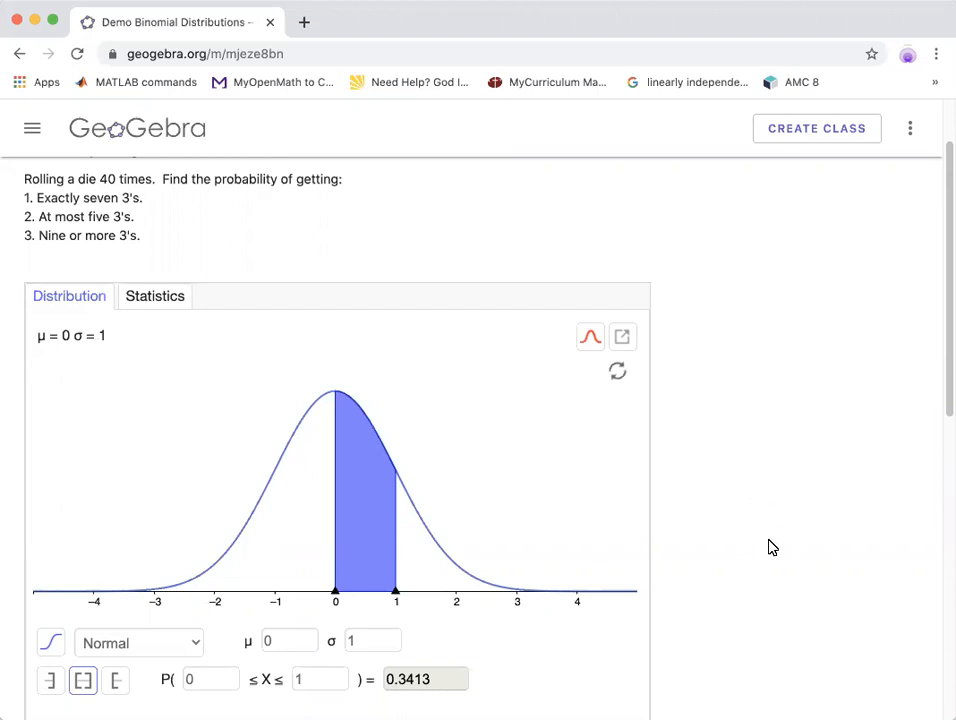
mouse_move(196, 225)
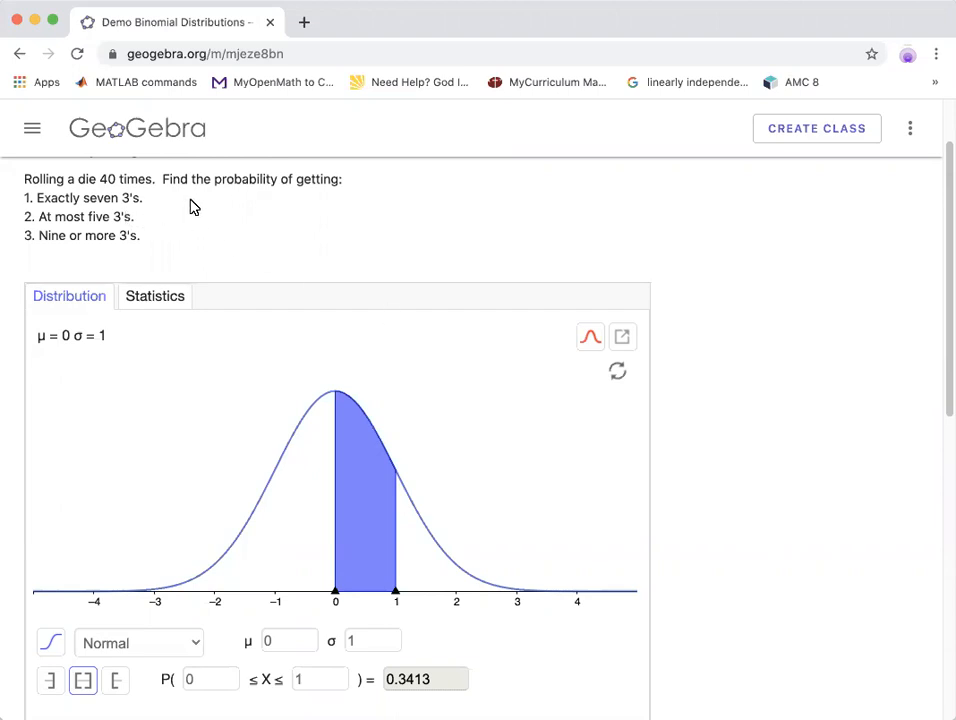
mouse_move(325, 197)
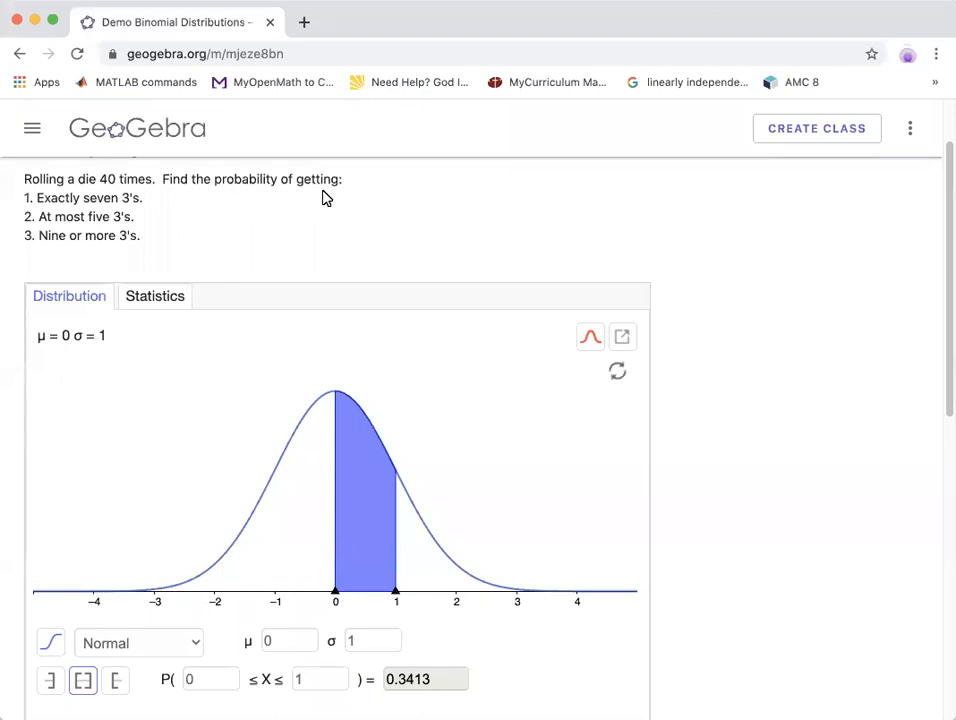
mouse_move(150, 207)
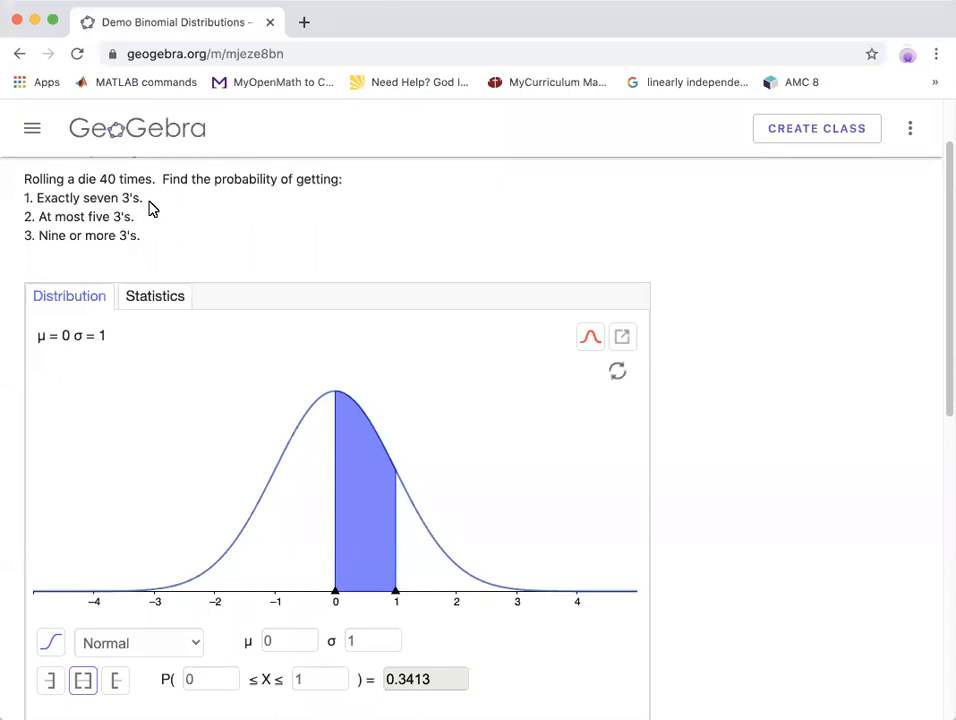
mouse_move(125, 233)
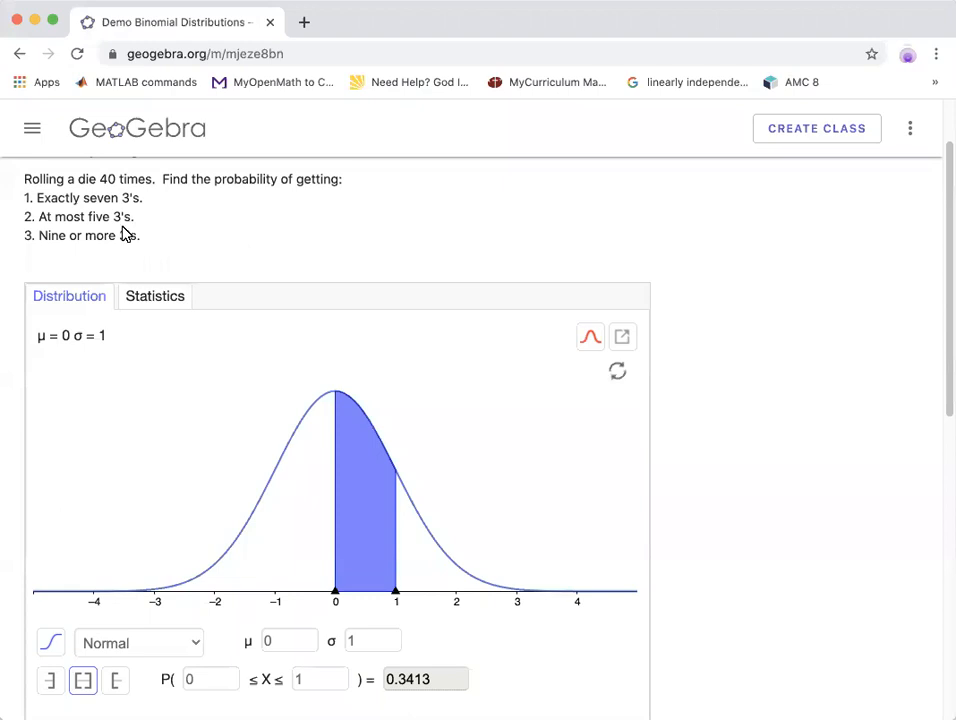
mouse_move(269, 244)
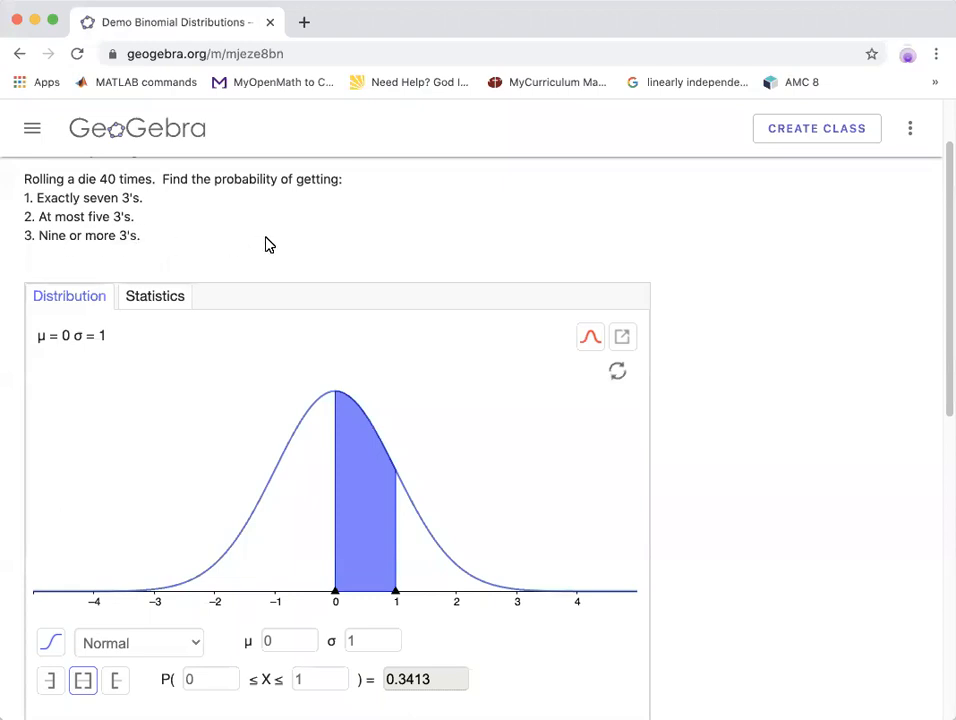
mouse_move(720, 507)
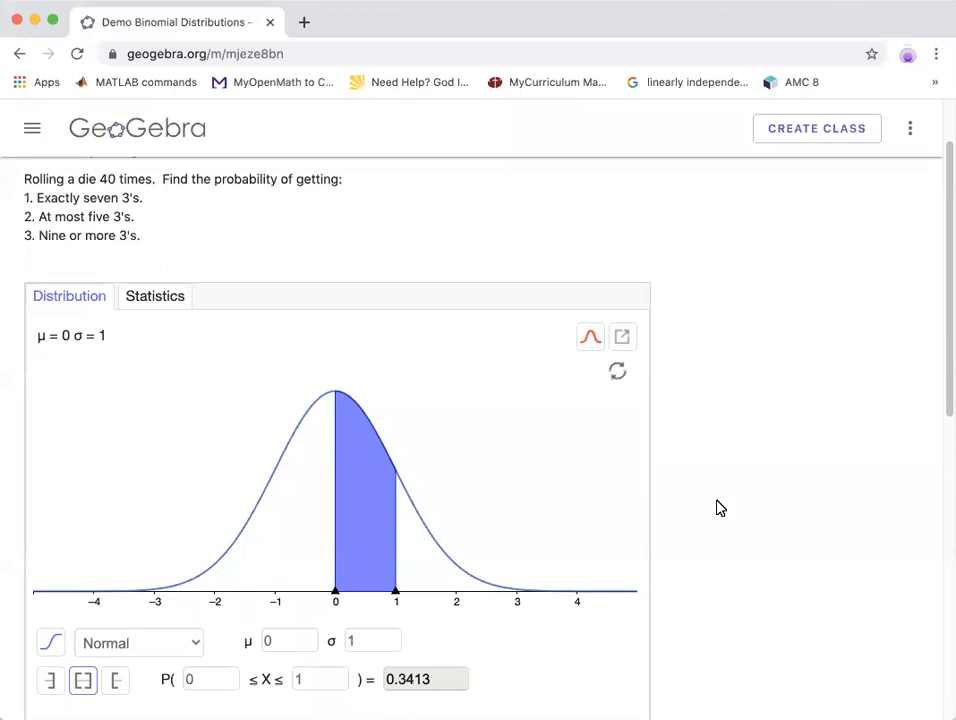
- Switch the probability calculator's distribution from Normal to Binomial
scroll(down, 3)
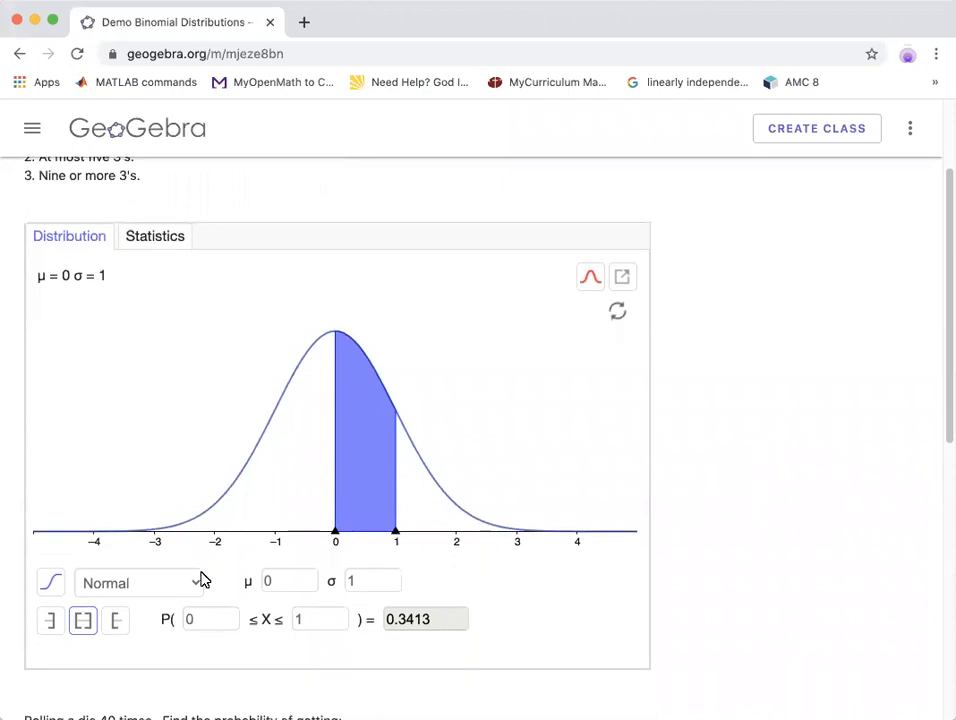
click(140, 583)
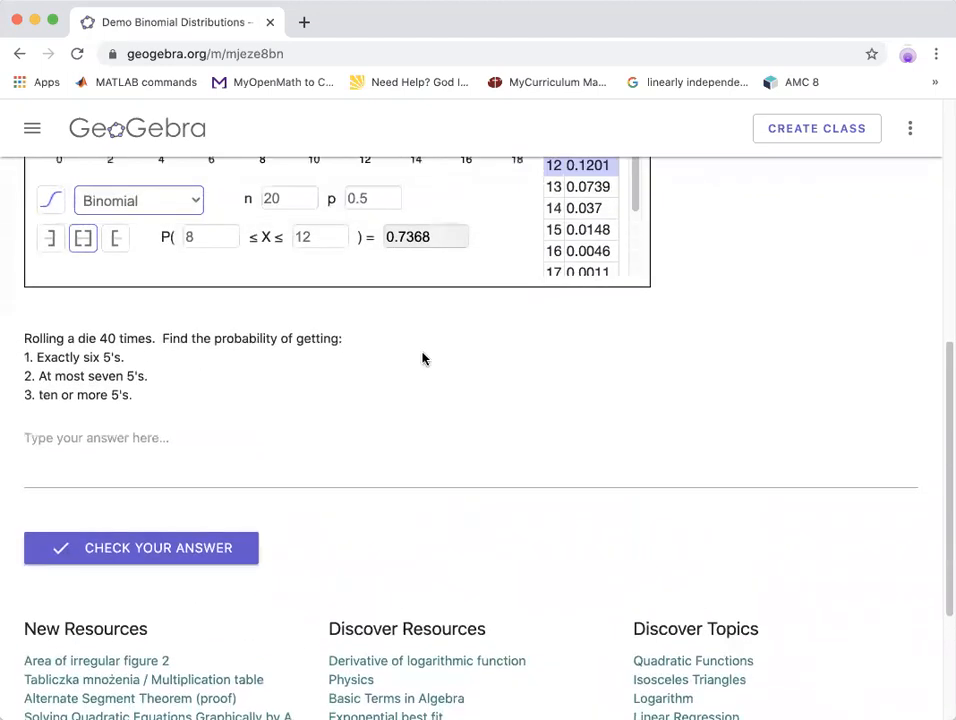
scroll(up, 3)
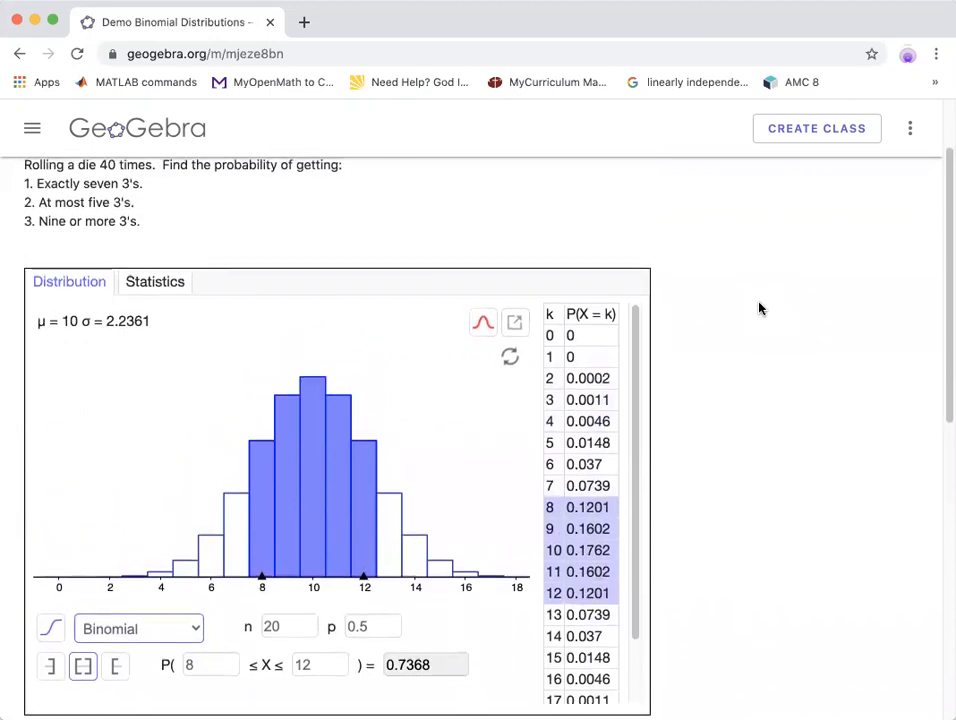
mouse_move(107, 177)
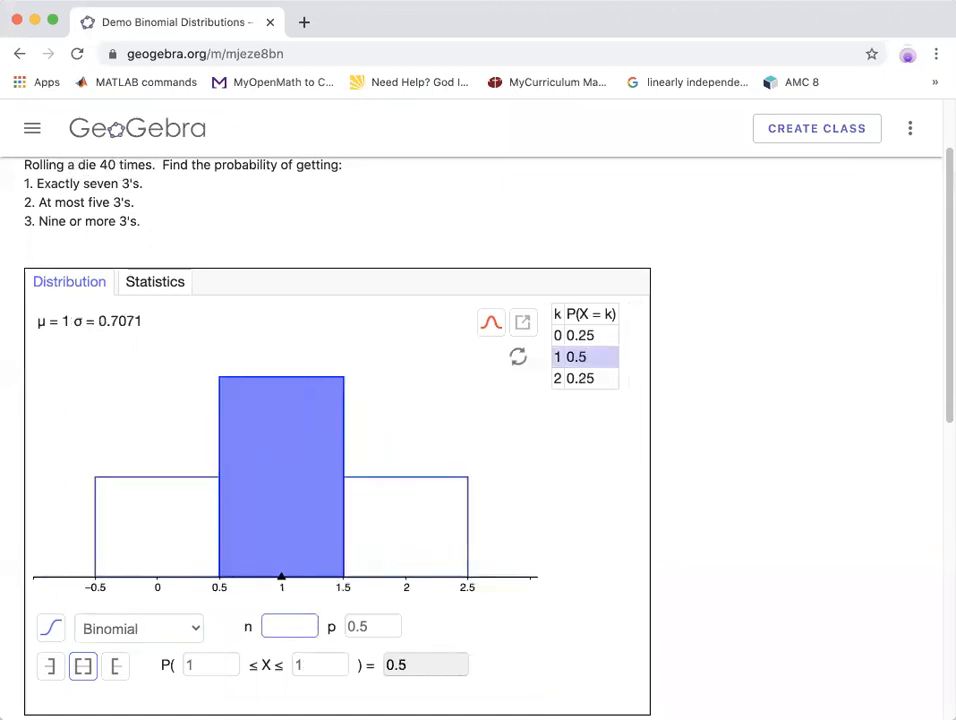
- Enter the binomial parameters n = 40 and p = 0.1667 for the die problem
scroll(down, 3)
text(40)
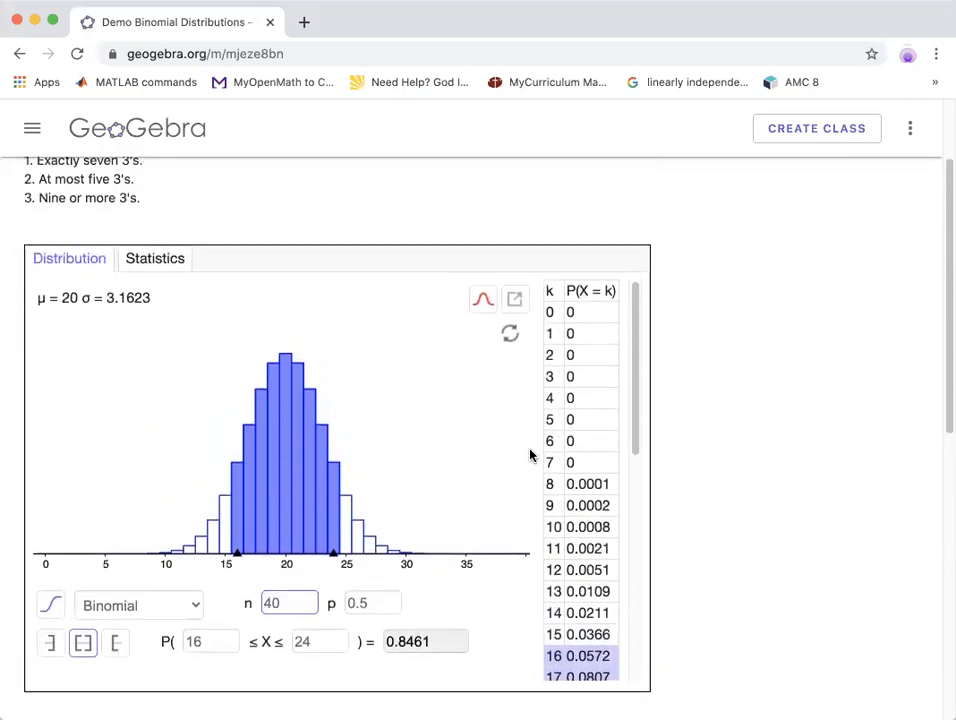
scroll(up, 3)
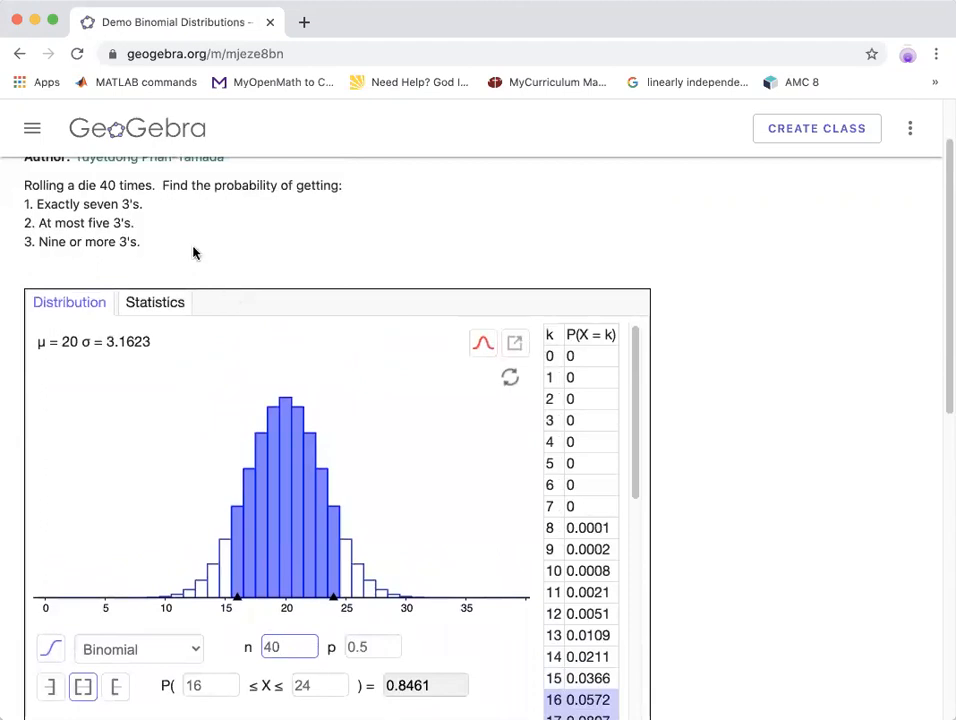
mouse_move(199, 221)
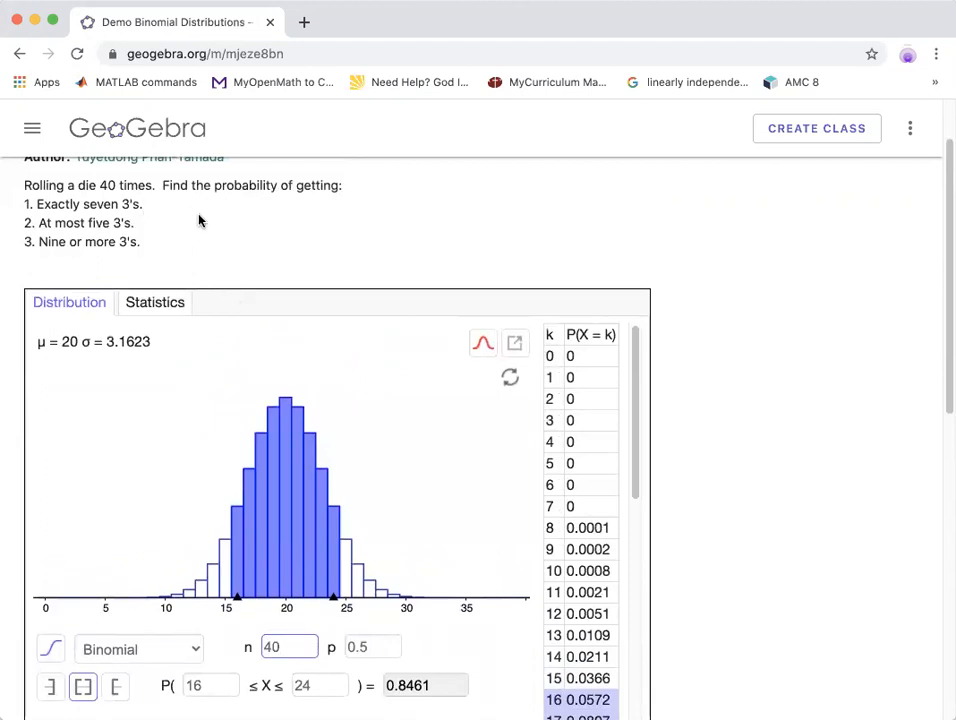
mouse_move(293, 250)
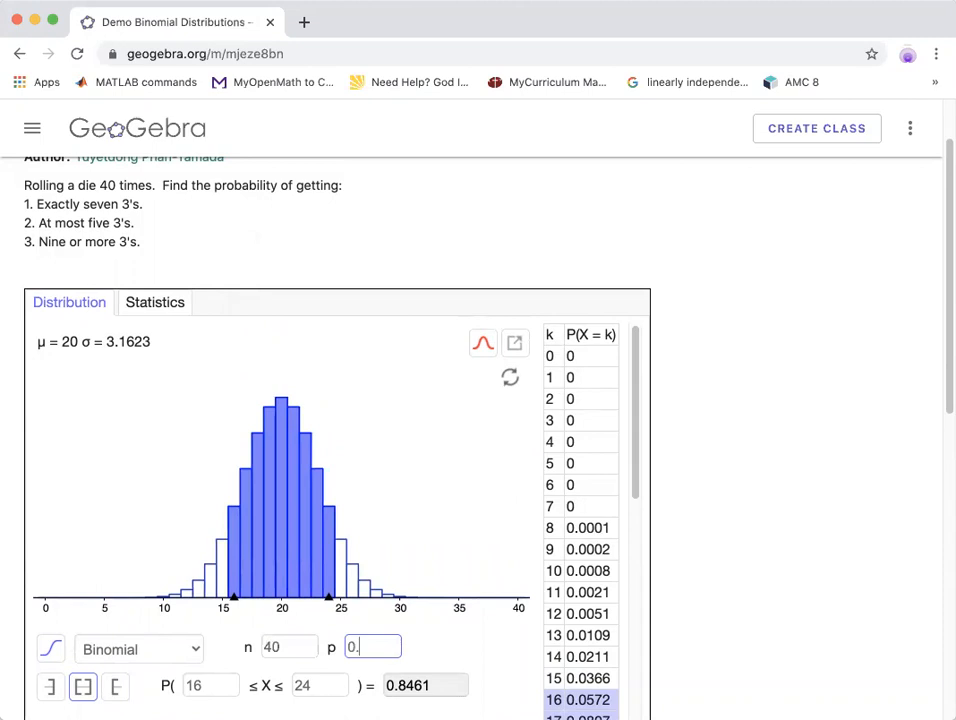
text(1)
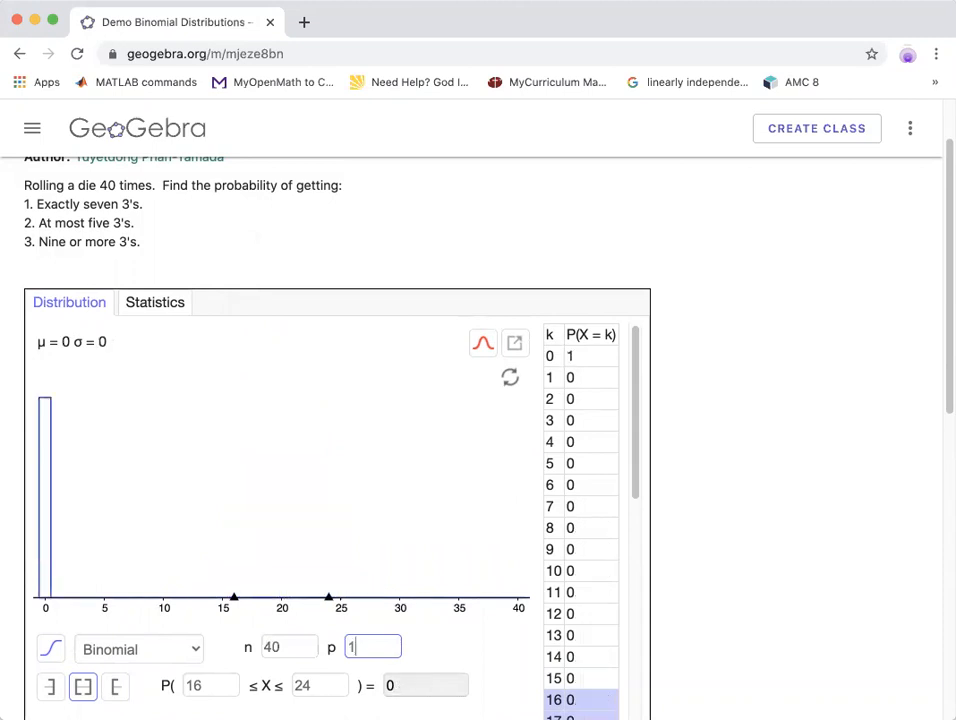
text(0.1667)
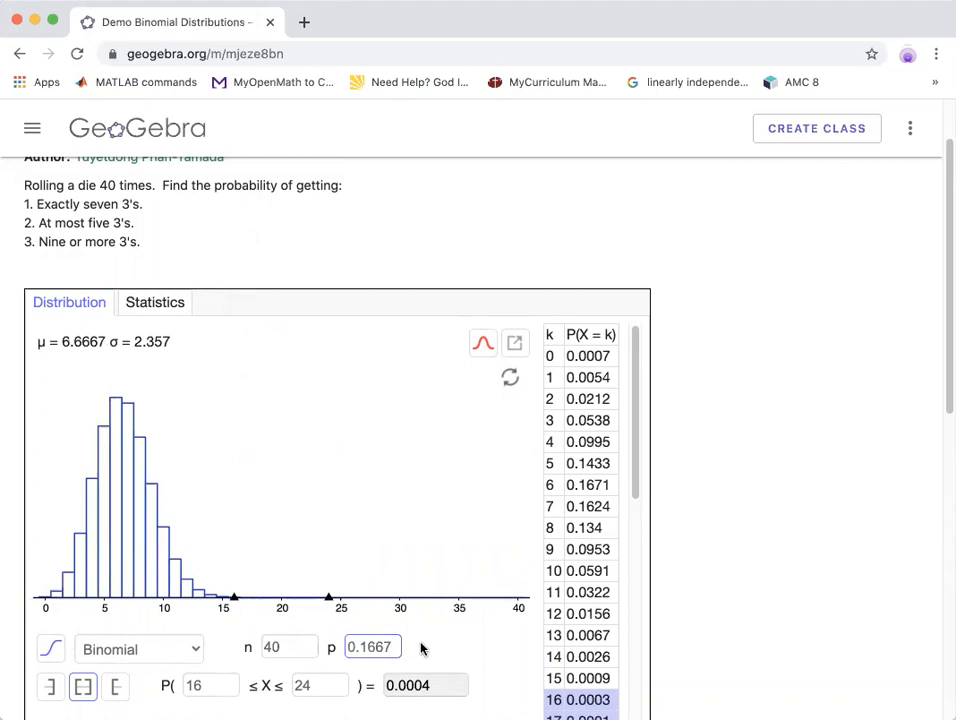
mouse_move(351, 502)
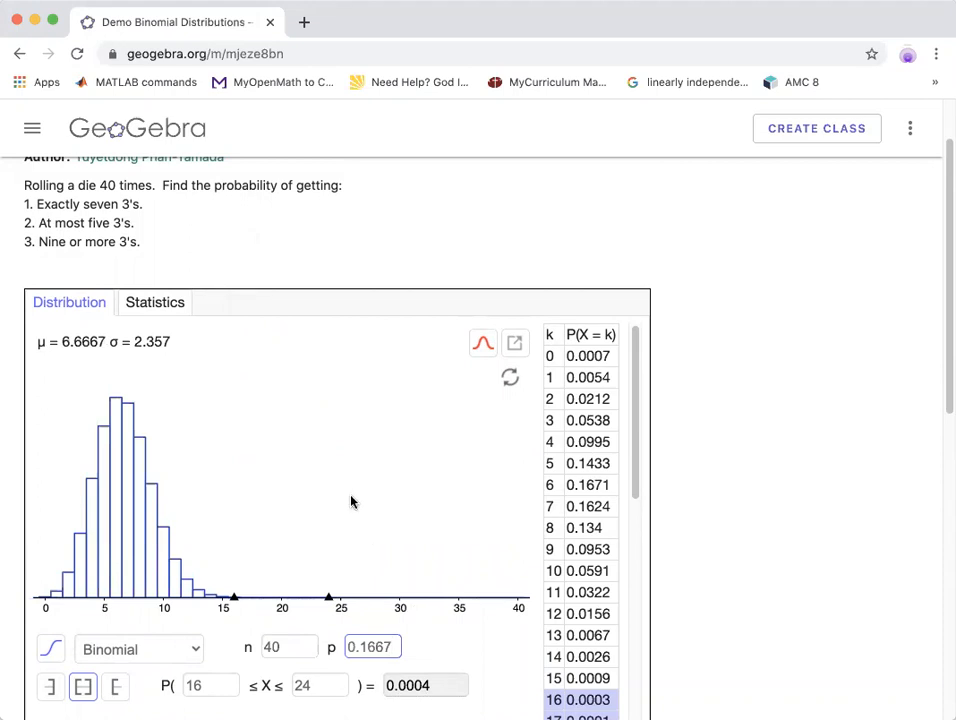
mouse_move(358, 497)
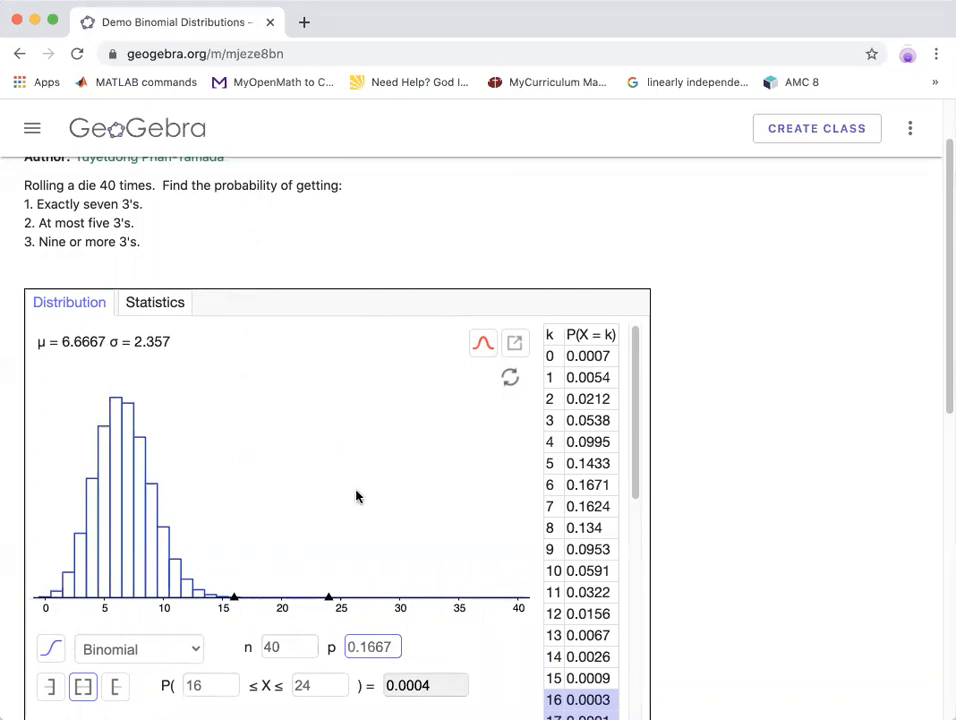
- Select the k = 7 row to get P(X = 7) = 0.1624 for exactly seven 3's
click(372, 646)
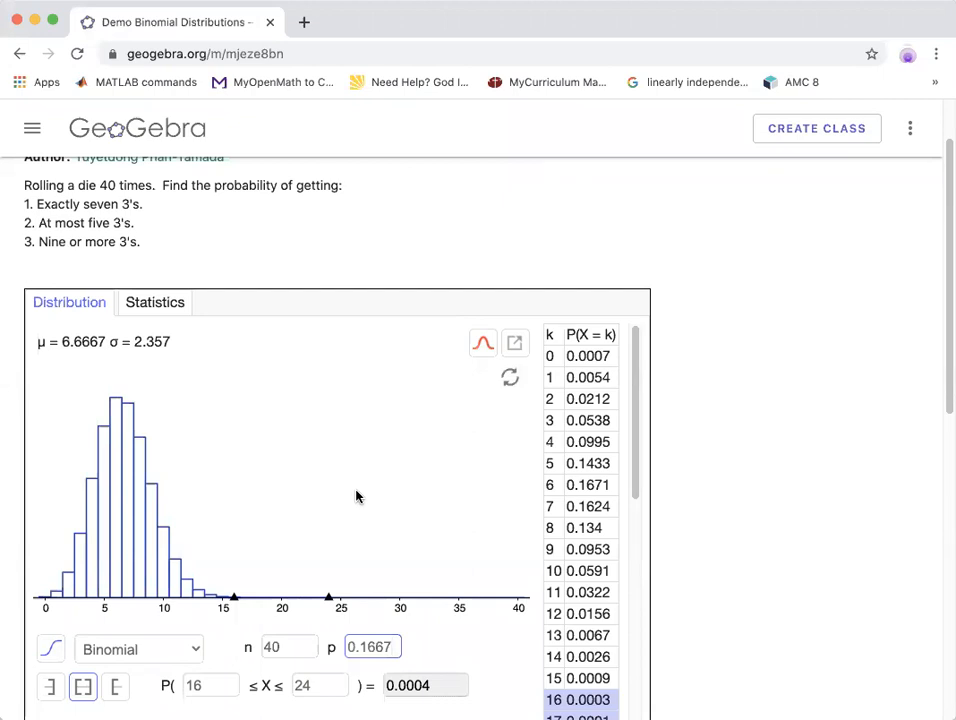
click(580, 506)
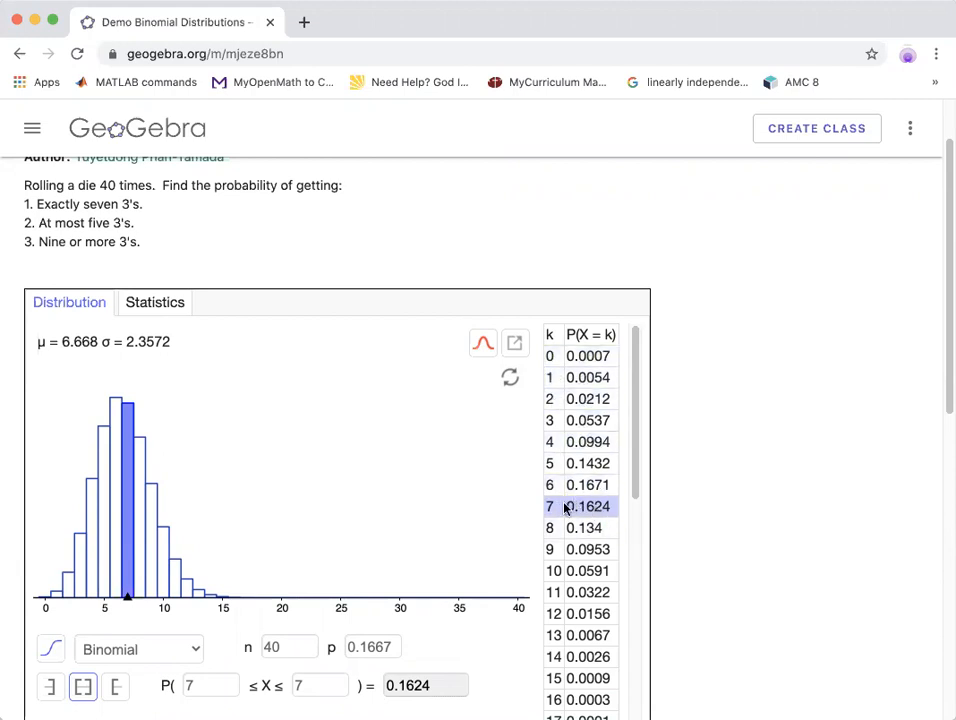
mouse_move(615, 503)
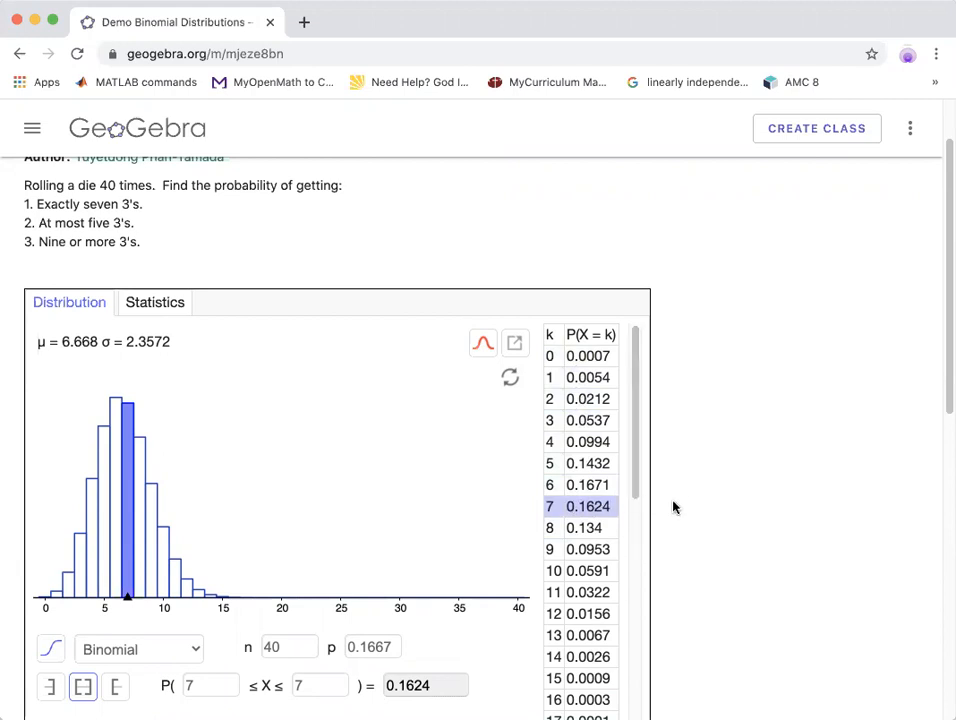
mouse_move(138, 396)
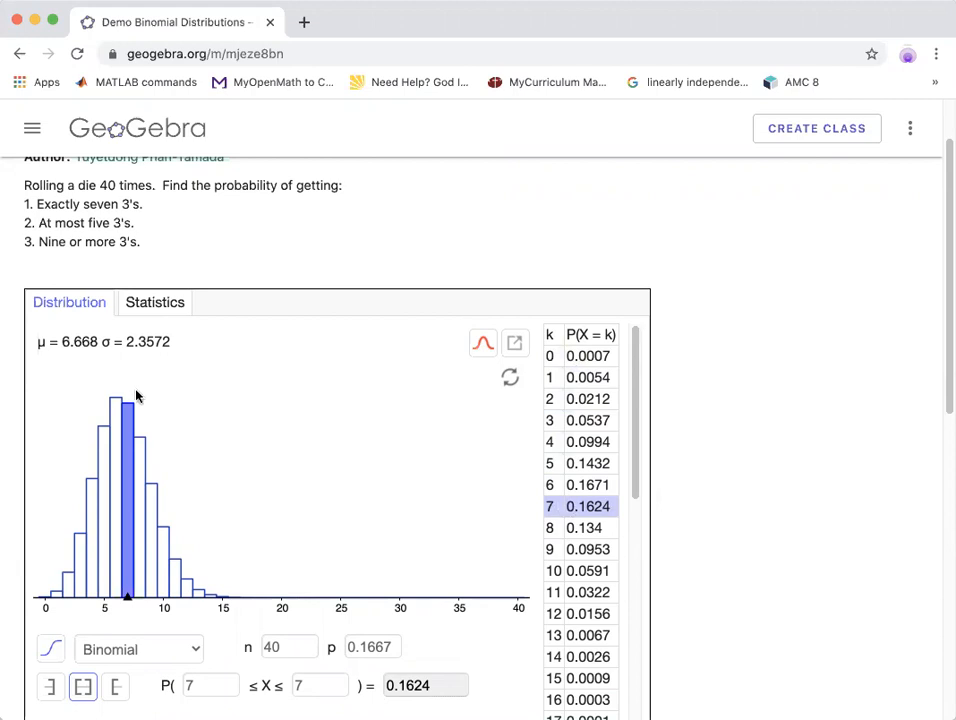
mouse_move(57, 585)
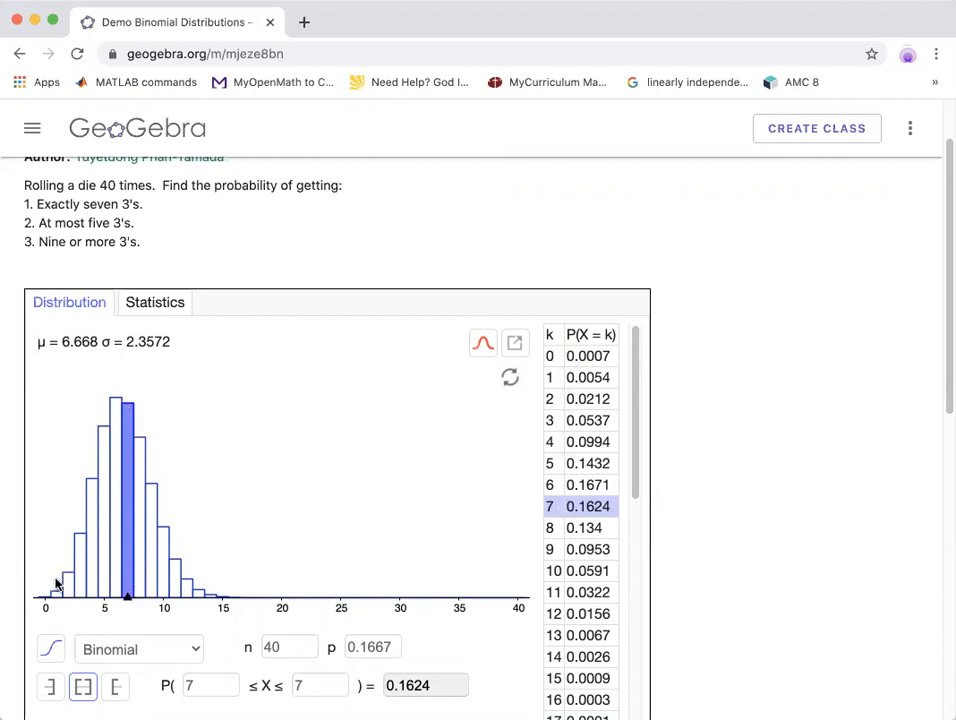
mouse_move(48, 603)
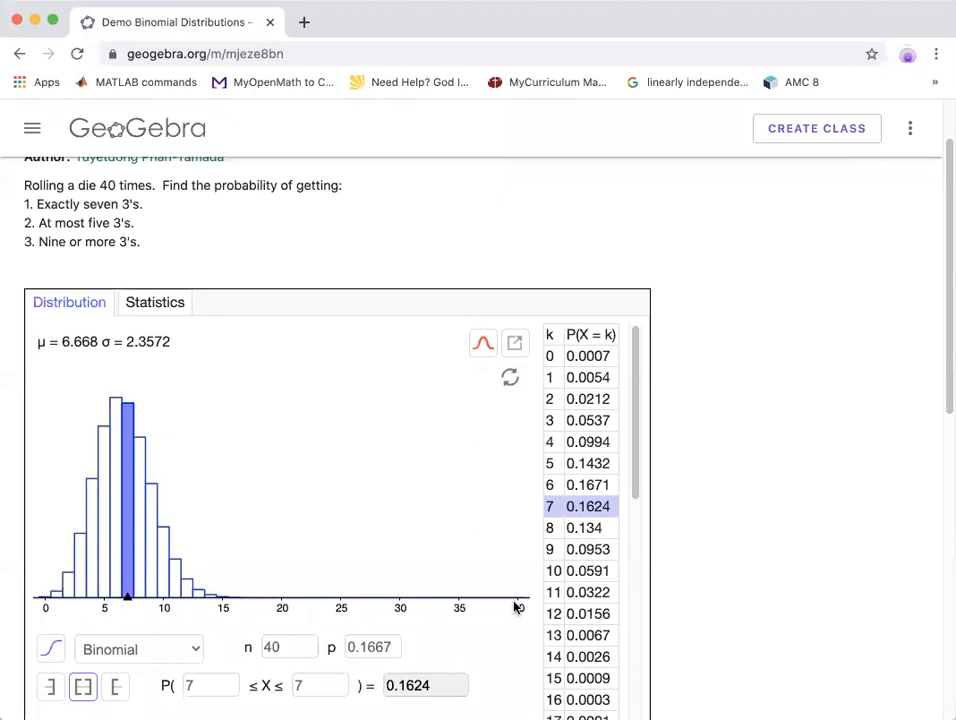
scroll(down, 3)
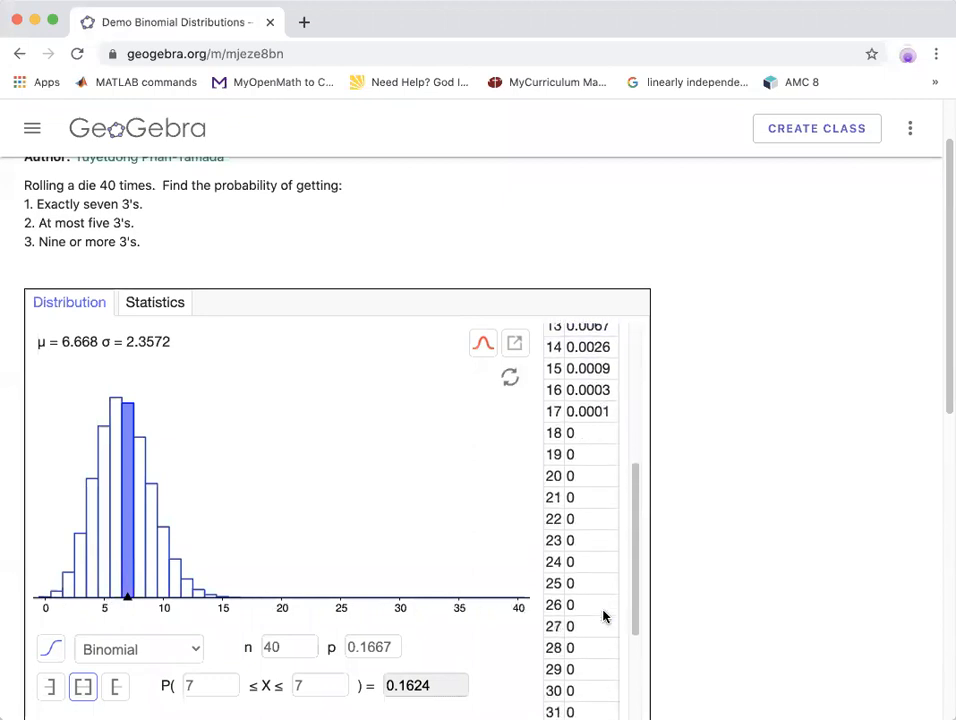
scroll(down, 3)
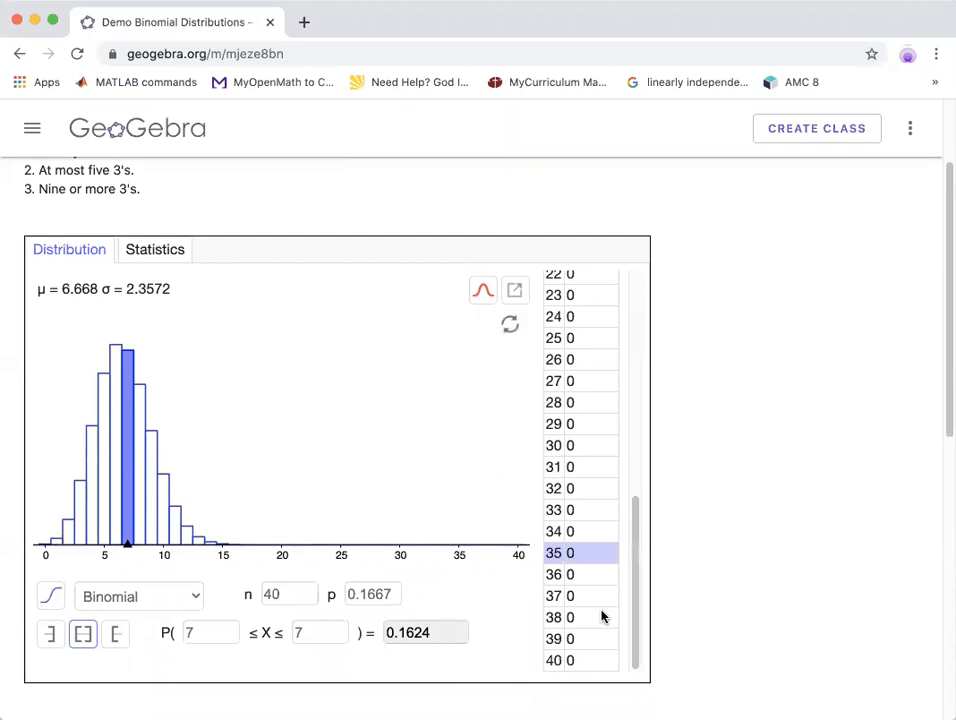
scroll(up, 3)
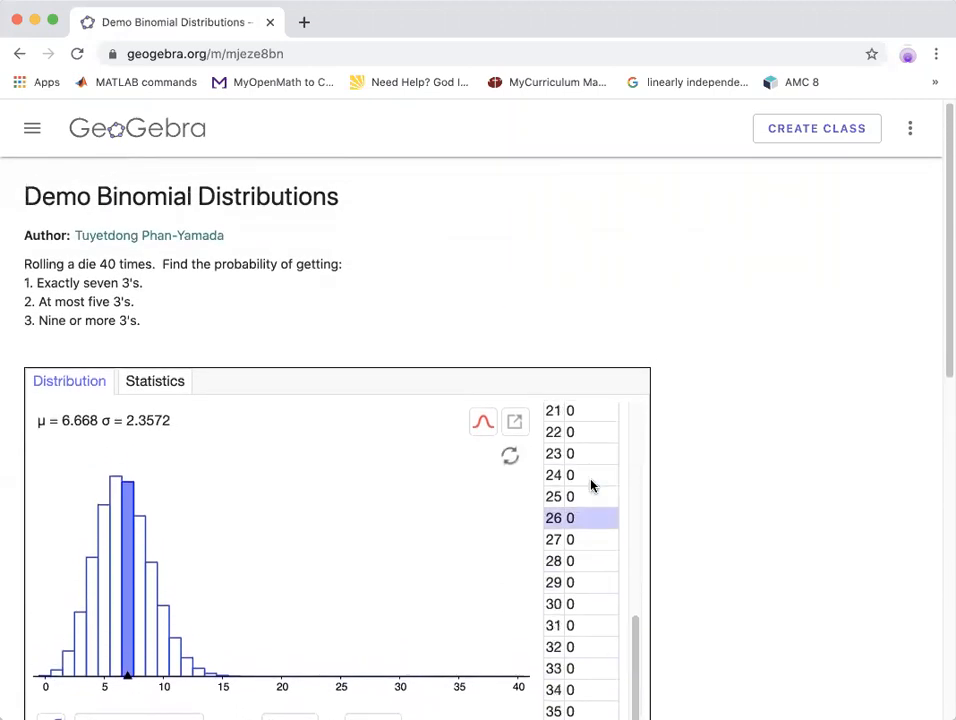
scroll(up, 3)
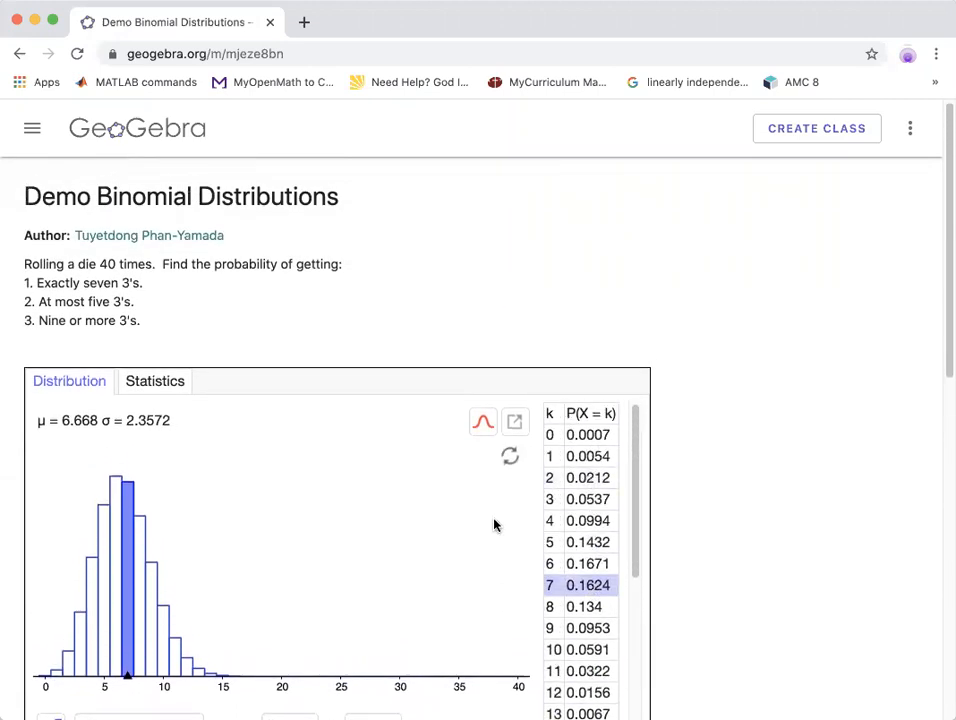
mouse_move(768, 503)
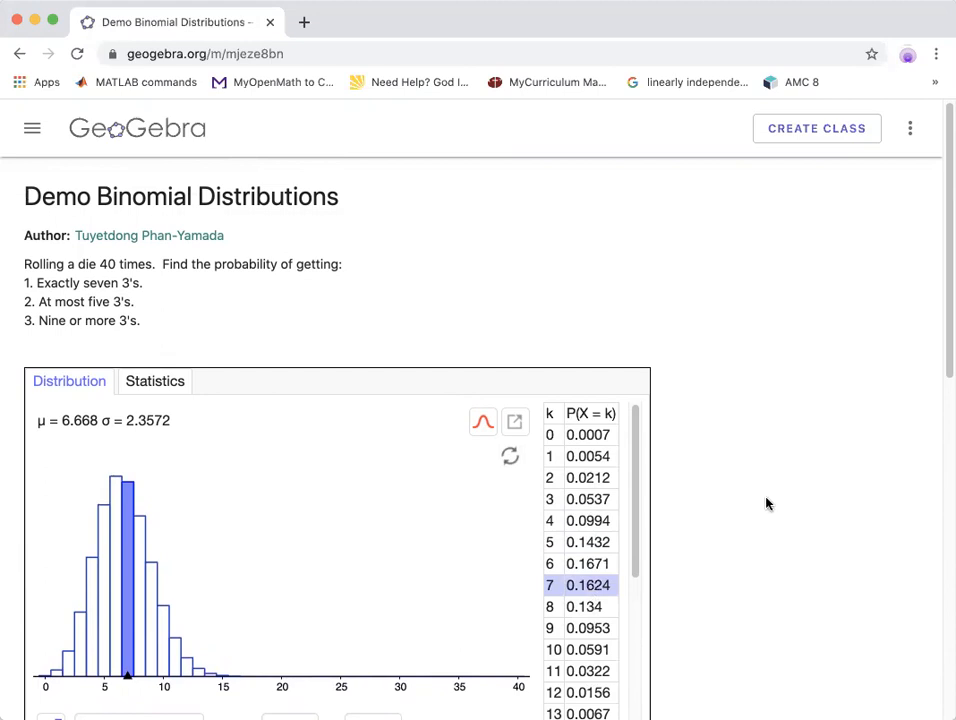
scroll(down, 3)
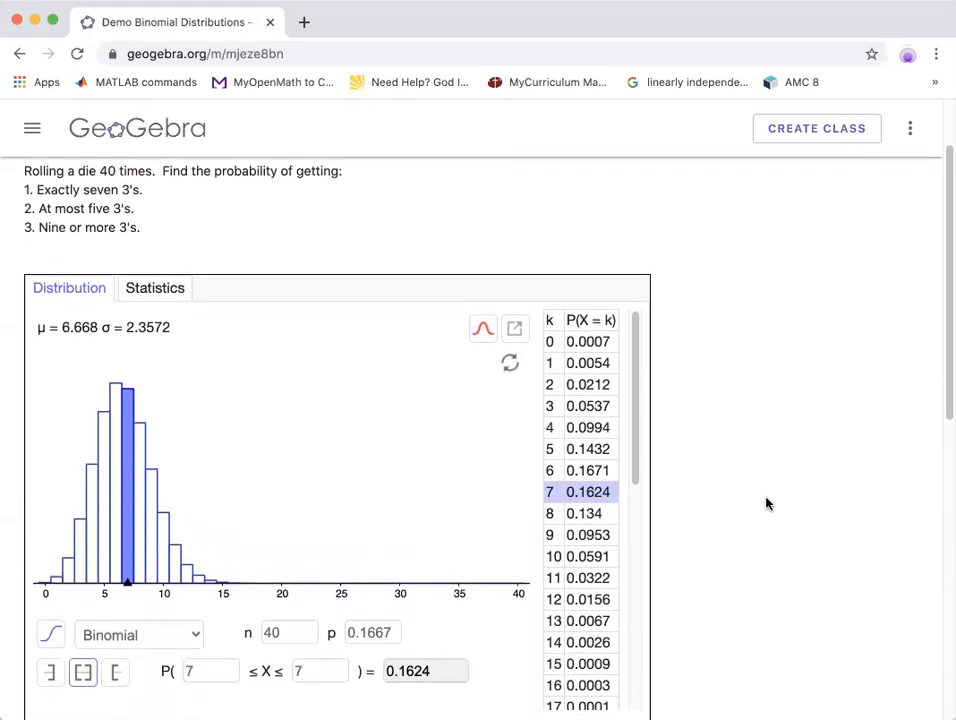
mouse_move(88, 221)
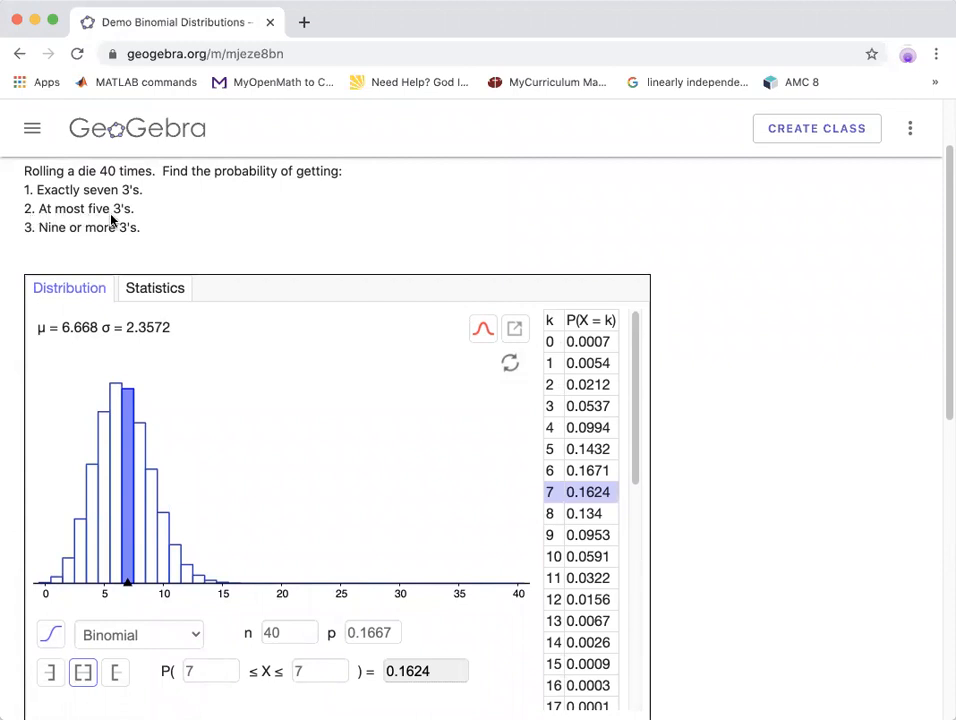
mouse_move(223, 225)
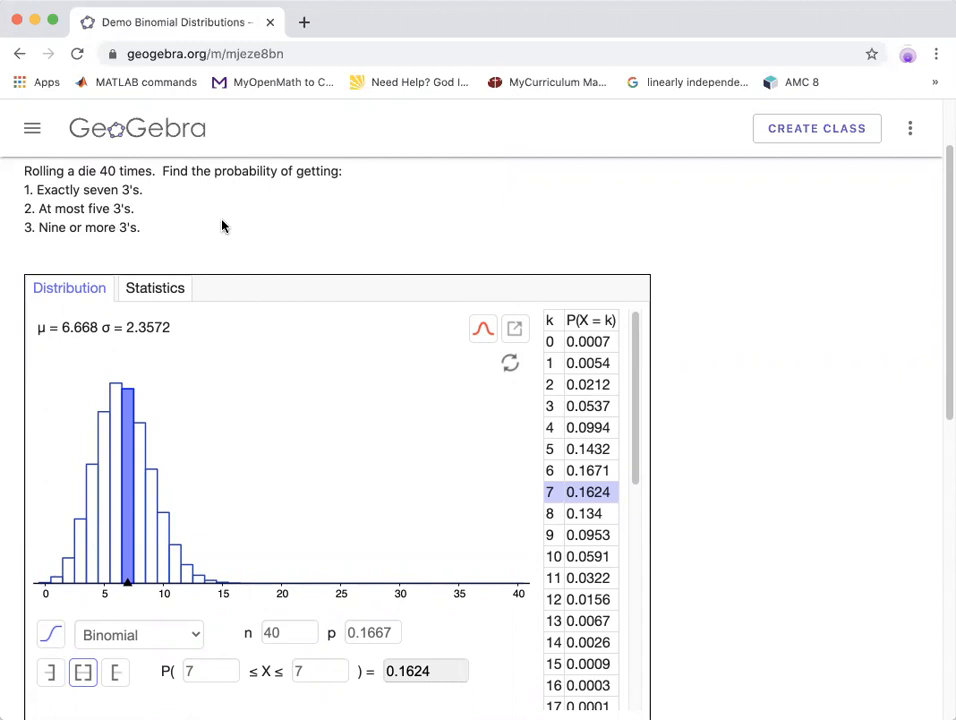
mouse_move(388, 296)
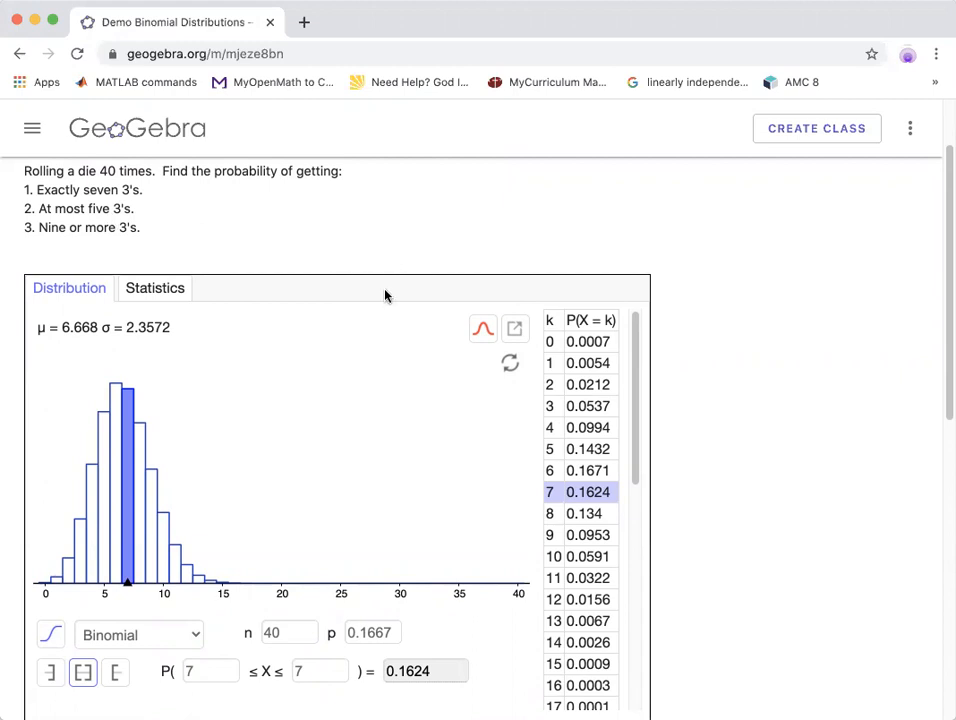
mouse_move(50, 673)
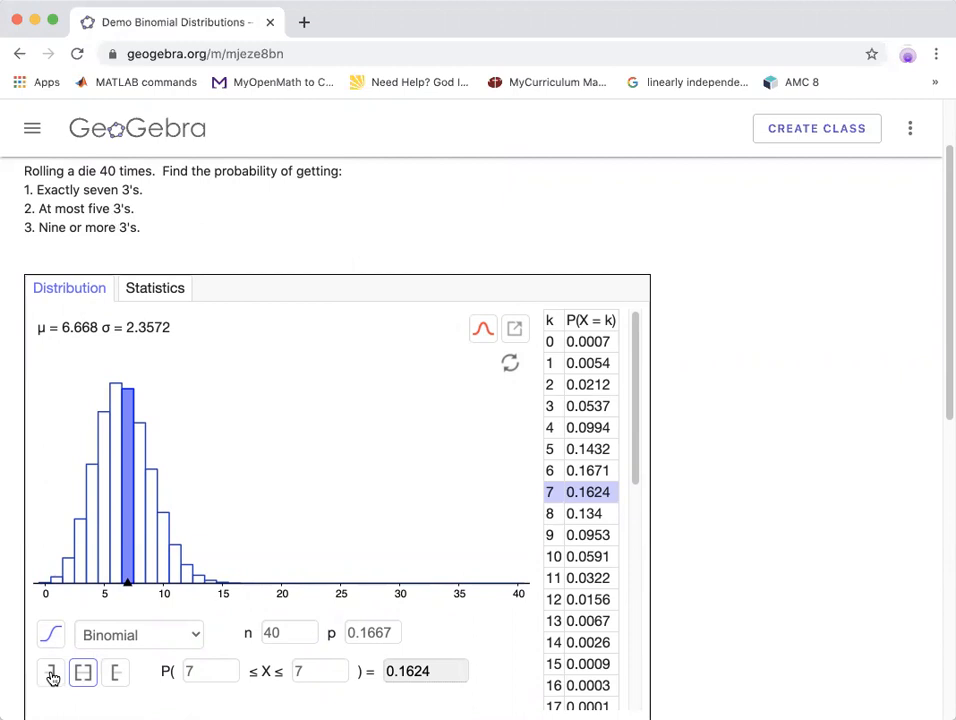
- Use left-sided mode with upper bound 5 to get P(X ≤ 5) = 0.3237
click(50, 671)
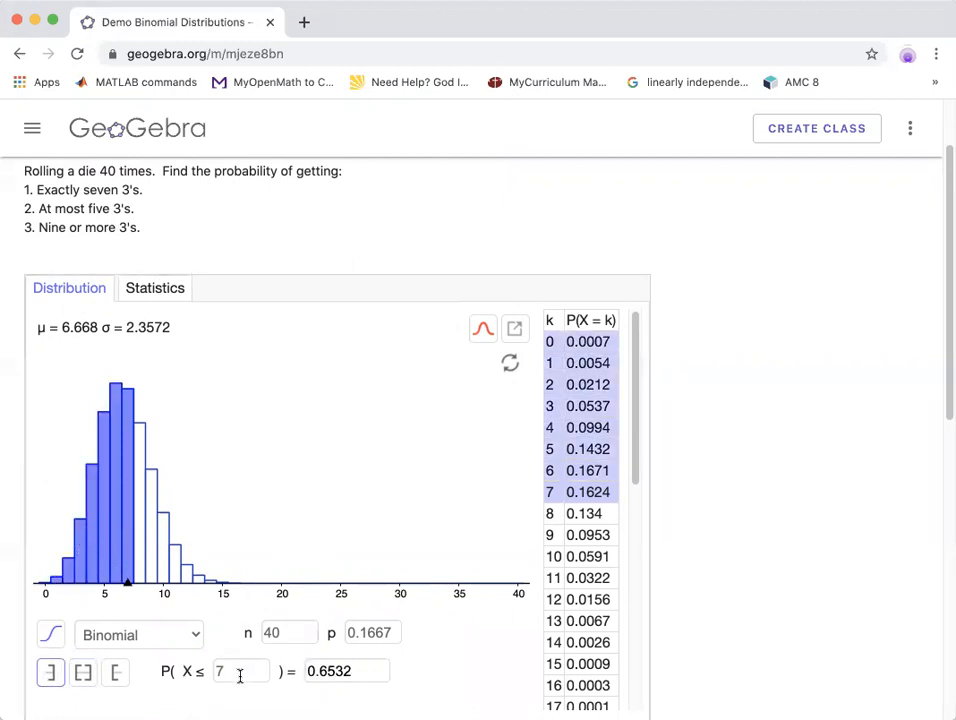
click(240, 671)
text(5)
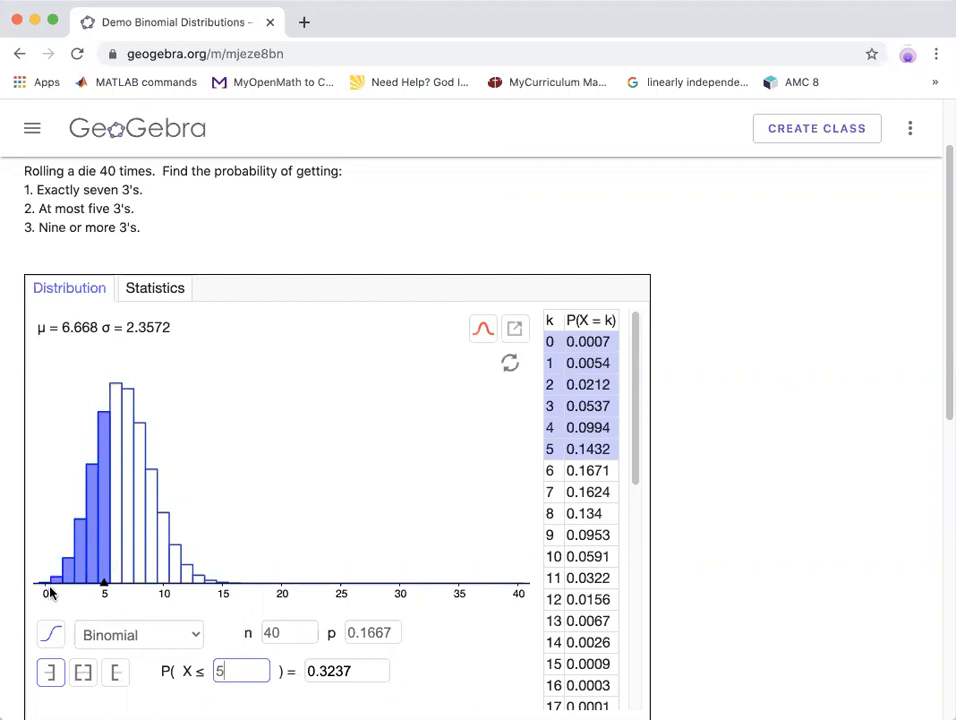
mouse_move(588, 343)
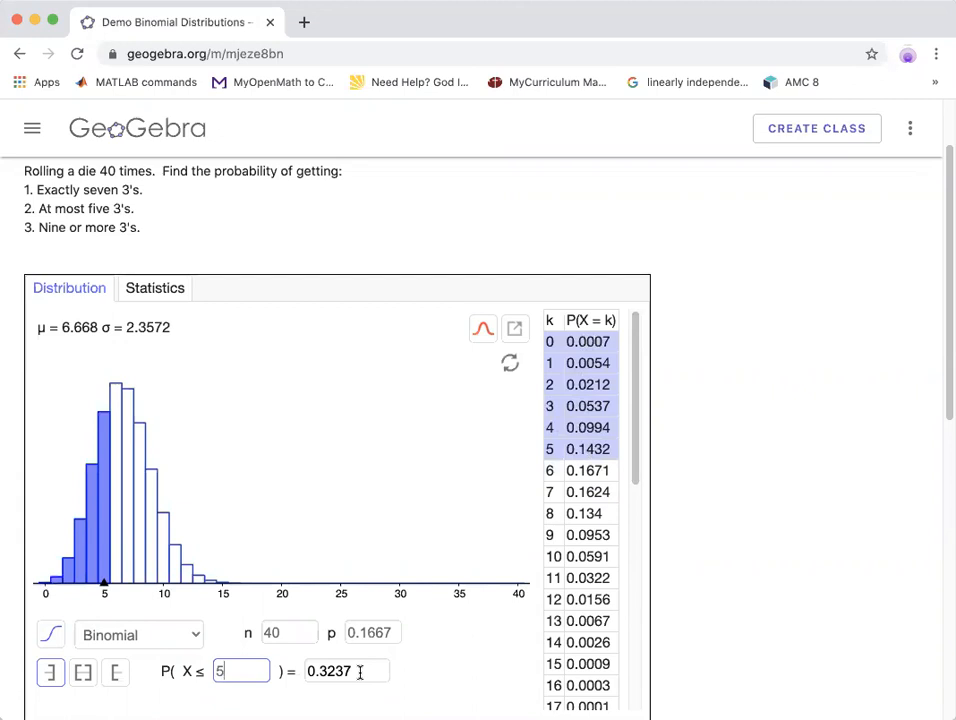
click(345, 671)
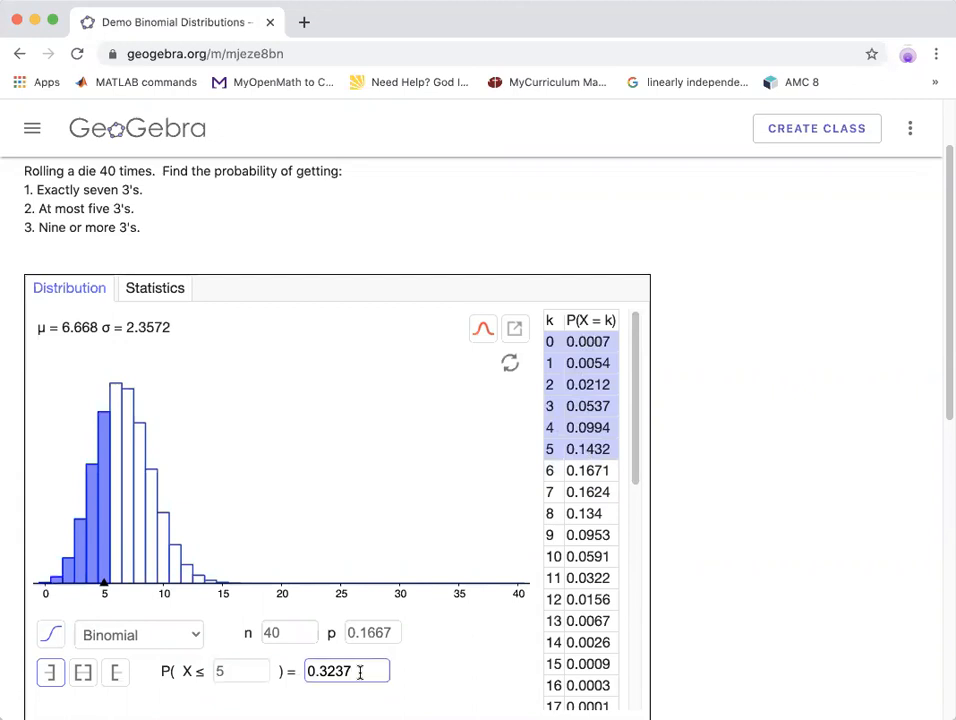
mouse_move(355, 477)
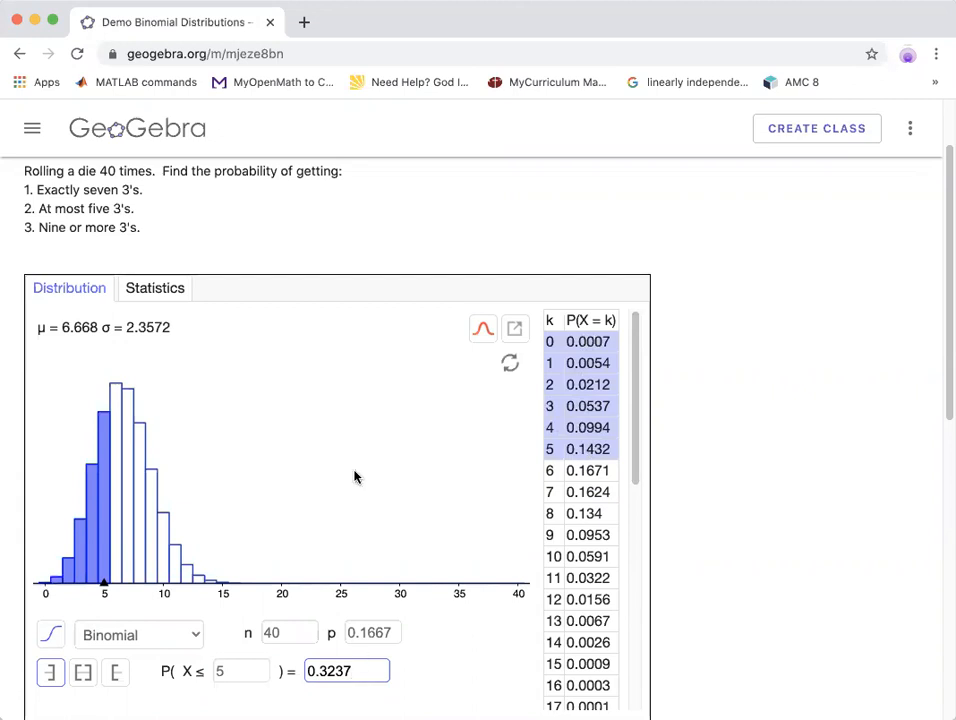
mouse_move(147, 245)
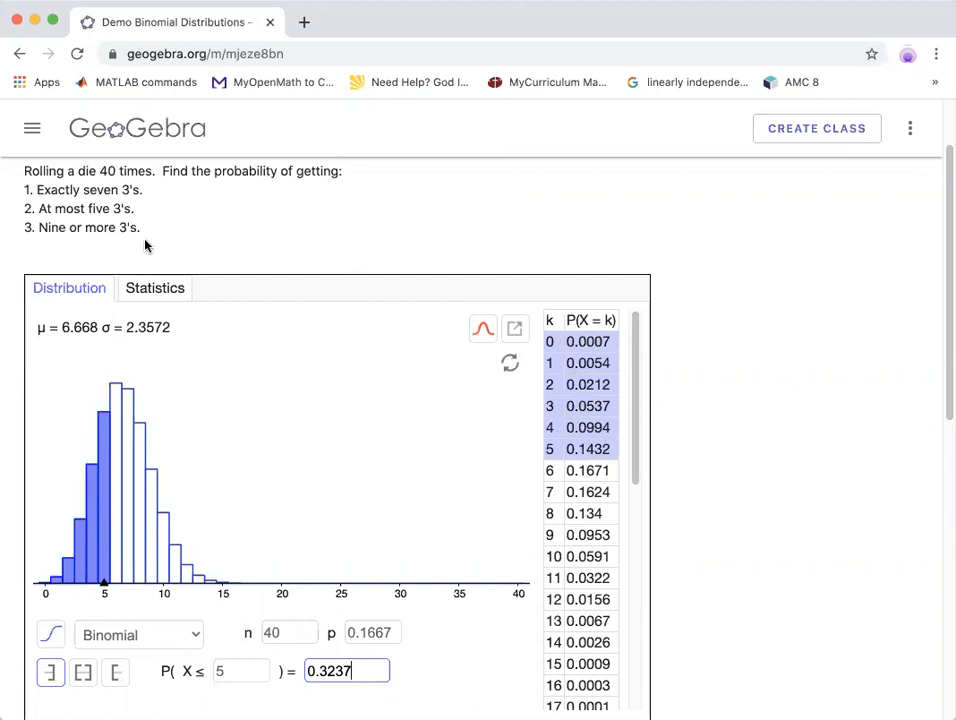
mouse_move(62, 240)
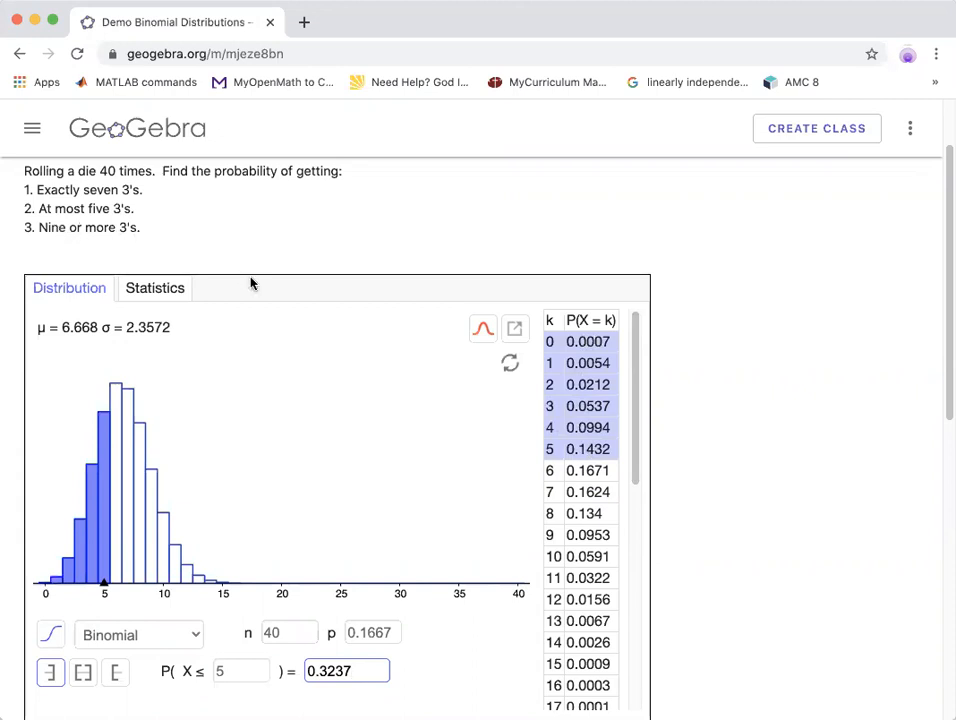
mouse_move(238, 495)
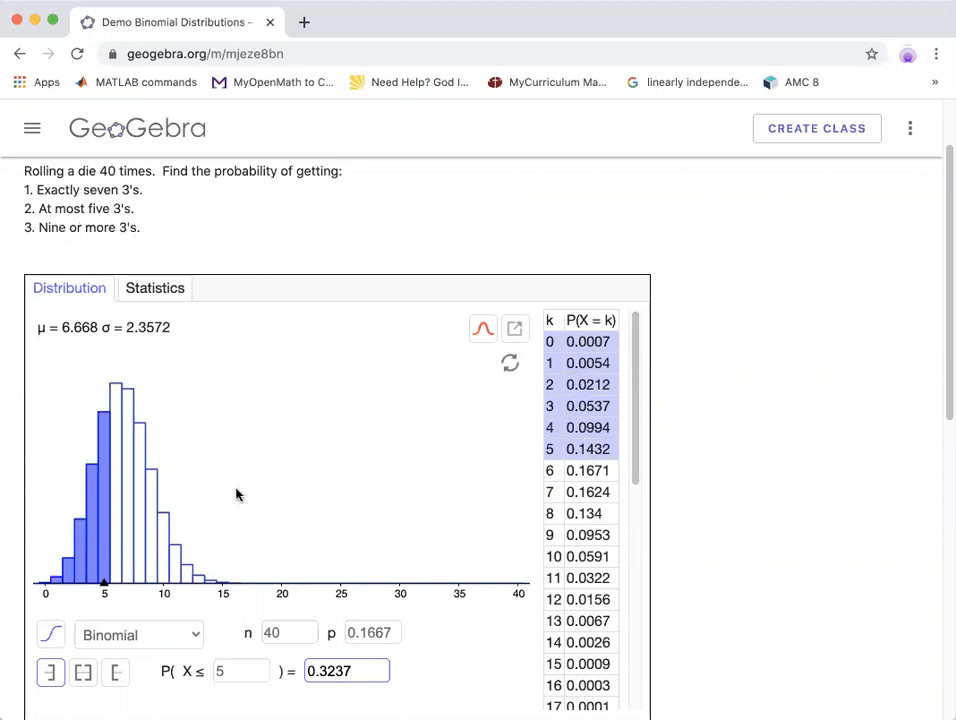
- Use right-sided mode with lower bound 9 to get P(9 ≤ X) for nine or more 3's
click(115, 671)
text(9)
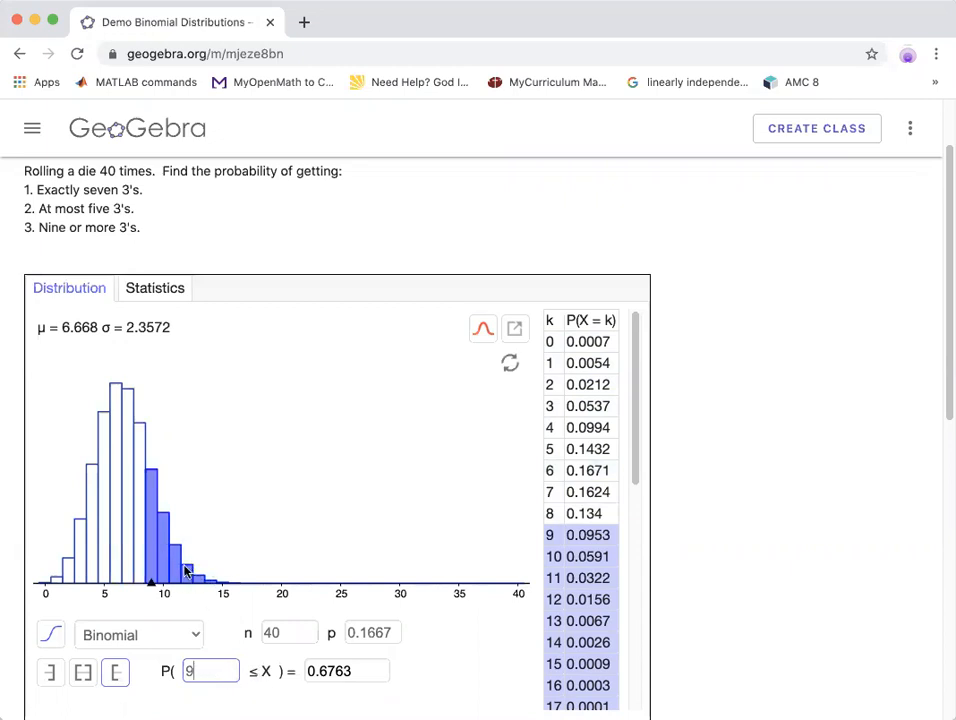
mouse_move(278, 702)
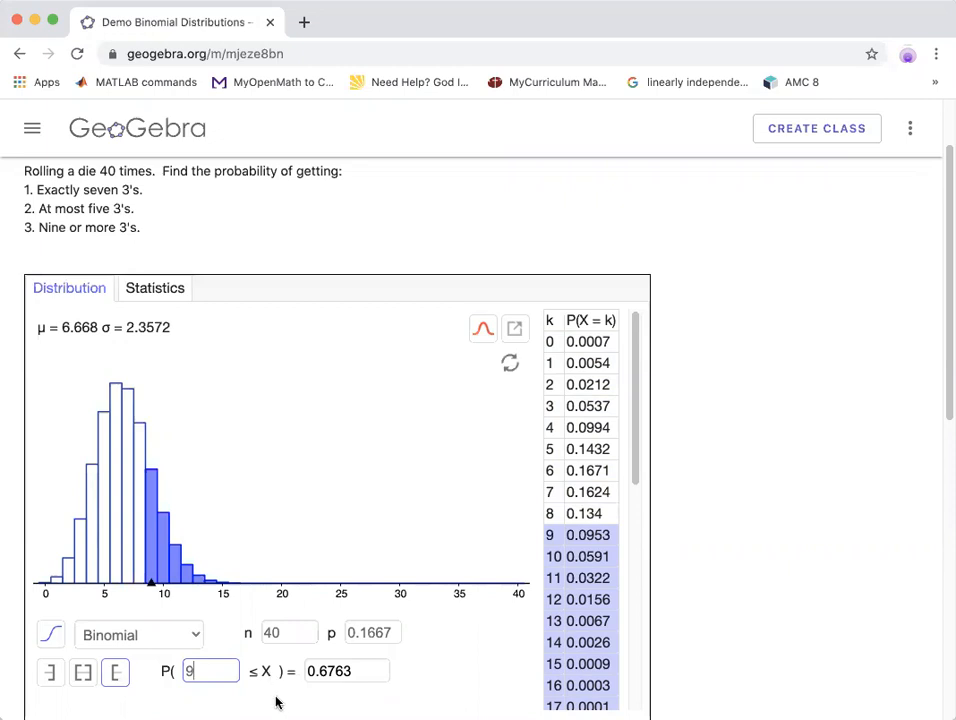
mouse_move(592, 543)
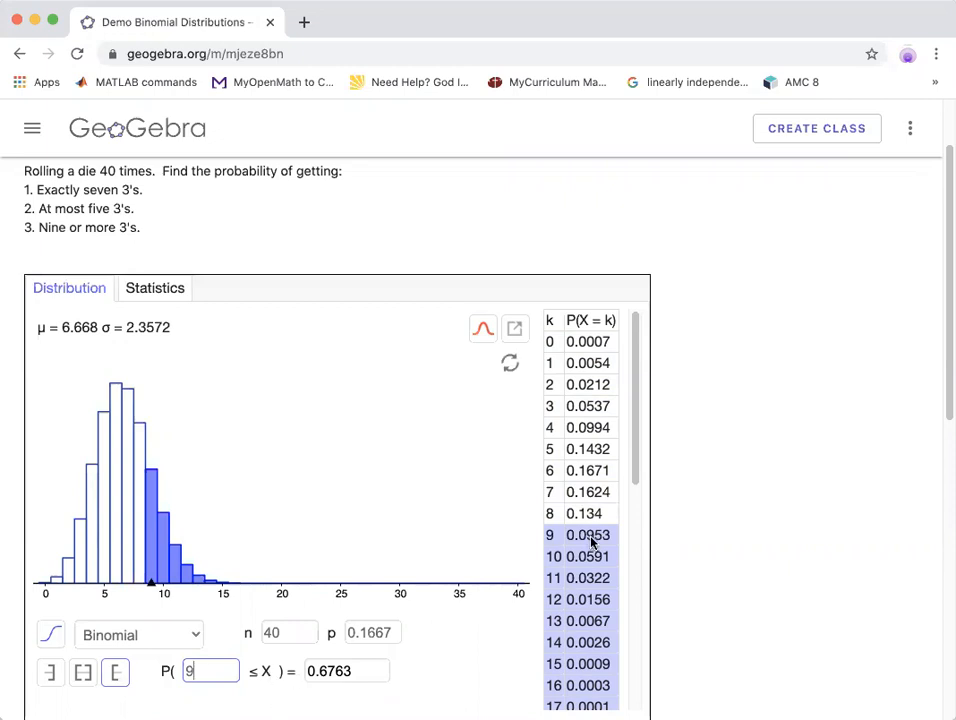
scroll(down, 3)
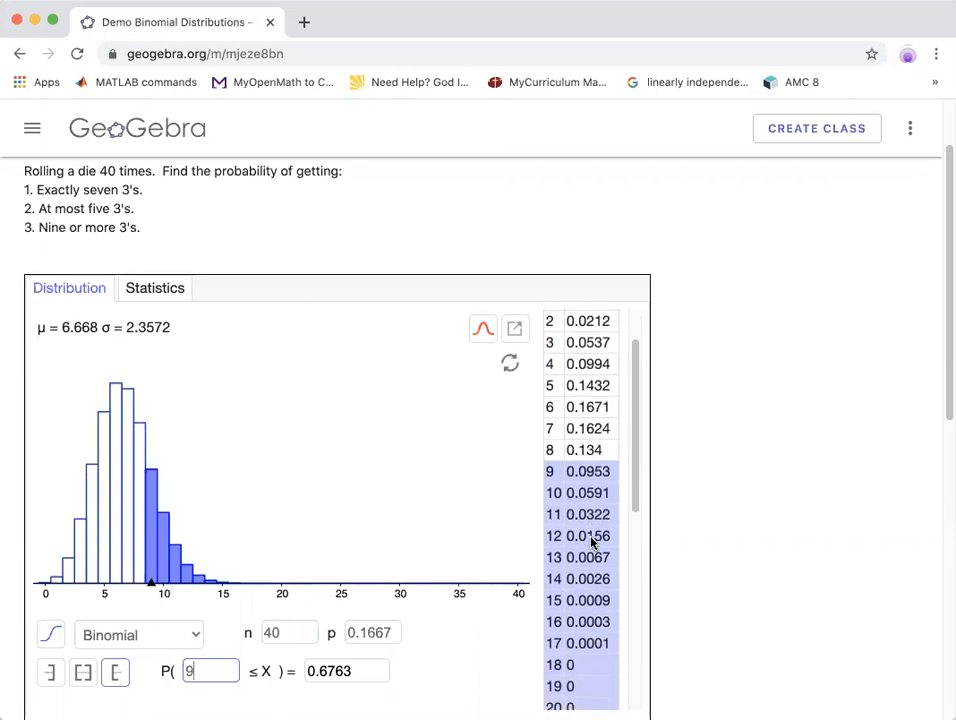
scroll(down, 3)
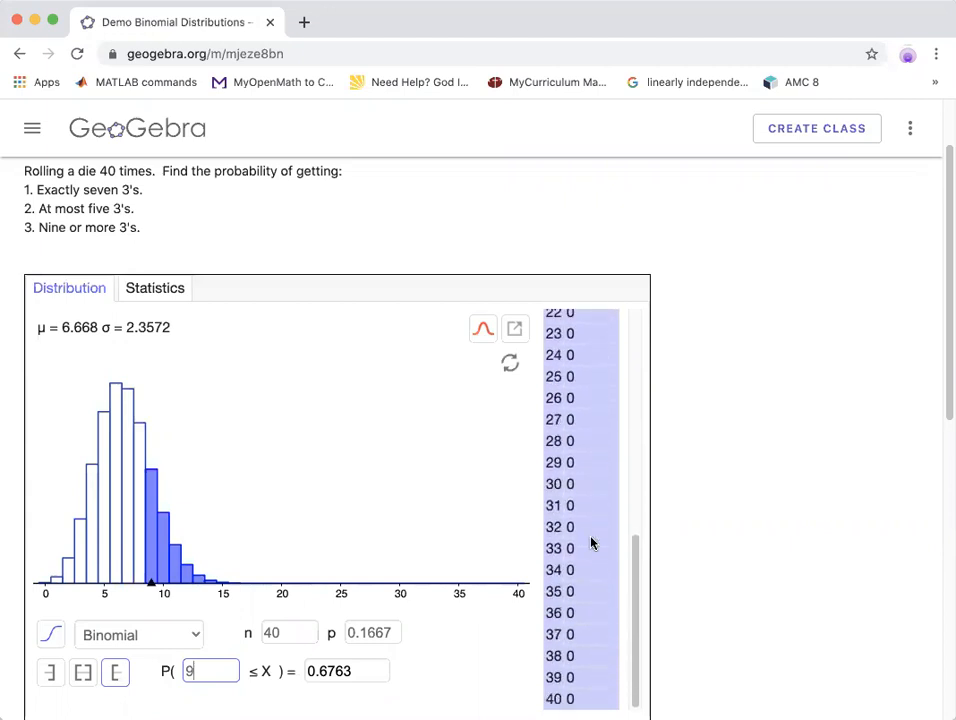
mouse_move(483, 674)
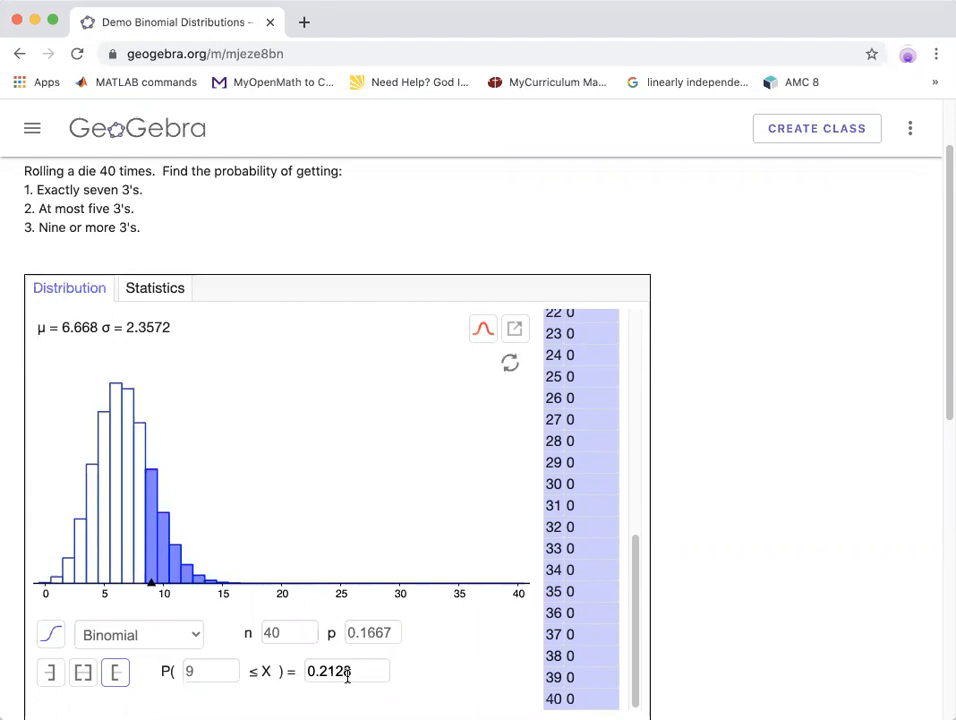
mouse_move(170, 518)
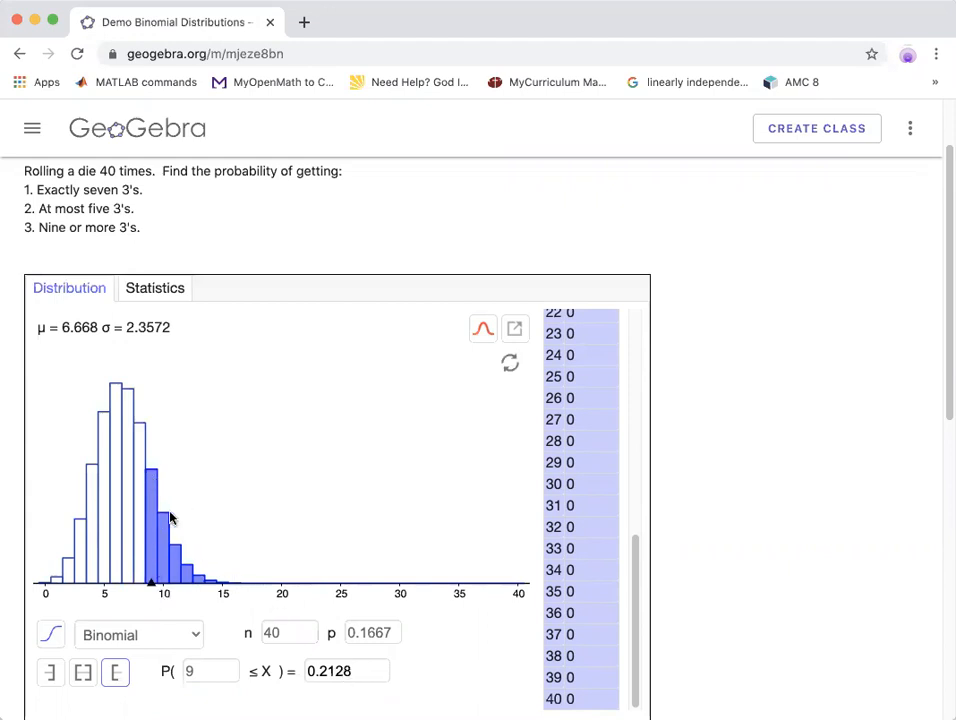
mouse_move(165, 542)
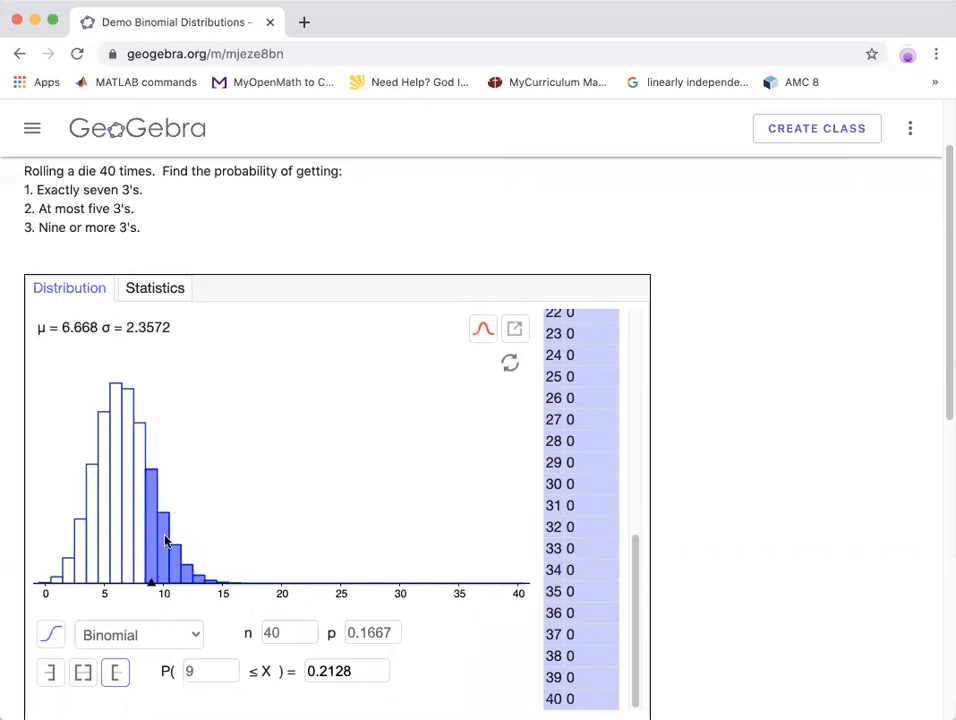
mouse_move(186, 544)
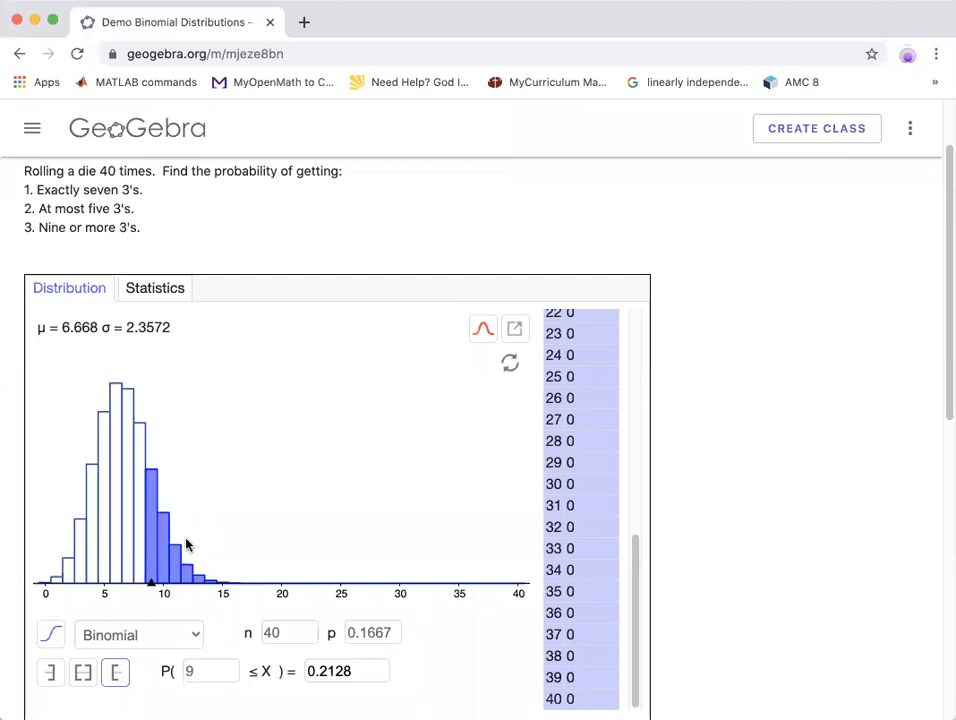
mouse_move(263, 443)
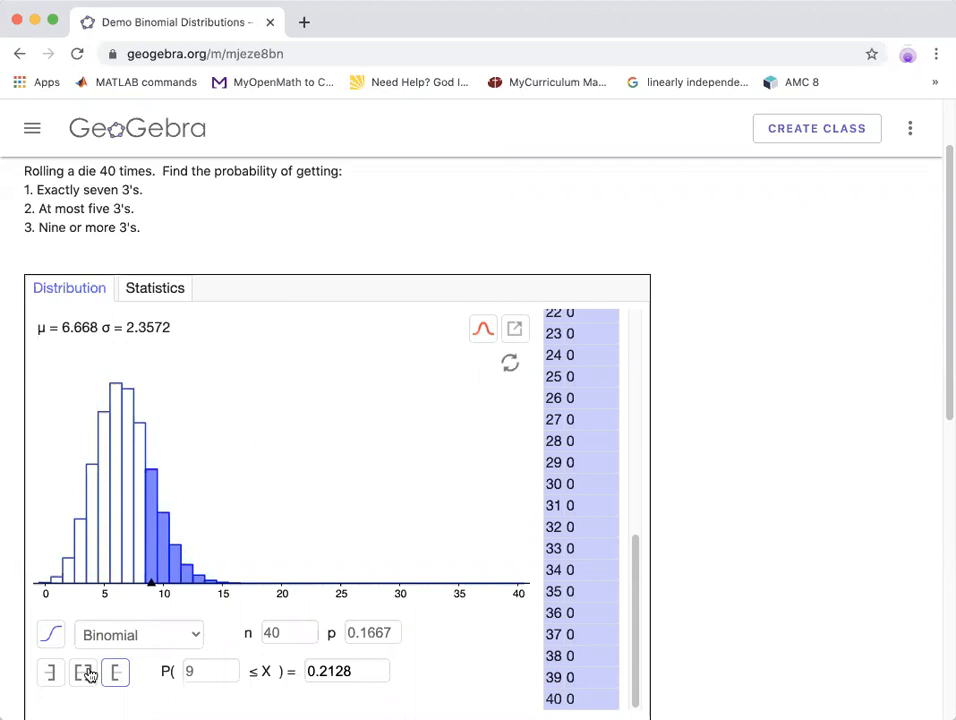
- Use interval mode with bounds 5 and 10 to get P(5 ≤ X ≤ 10) = 0.7611
click(83, 671)
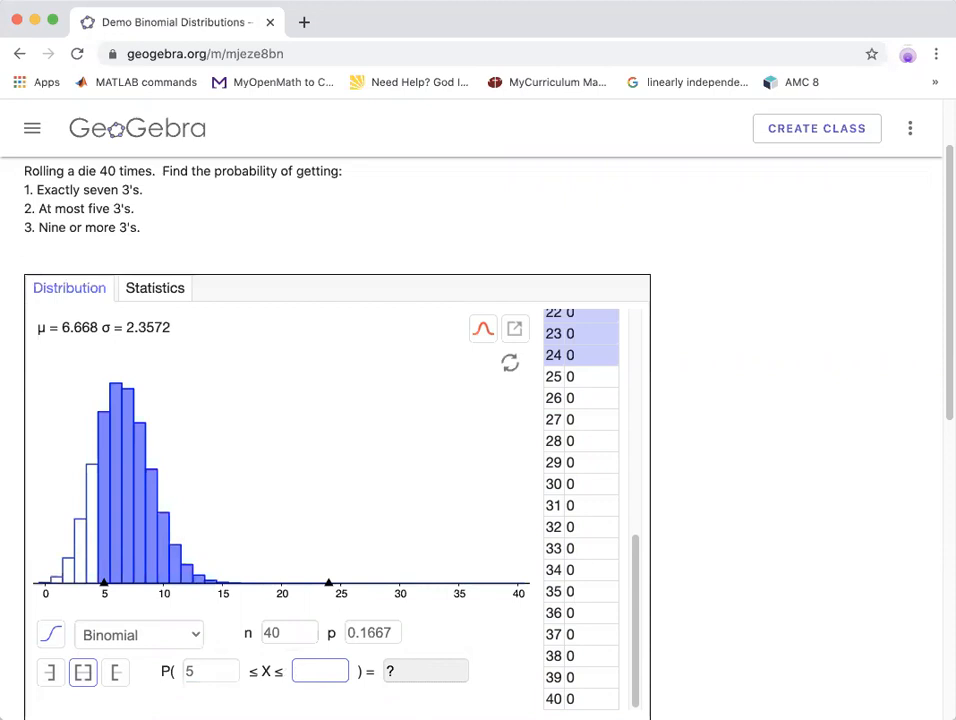
text(10)
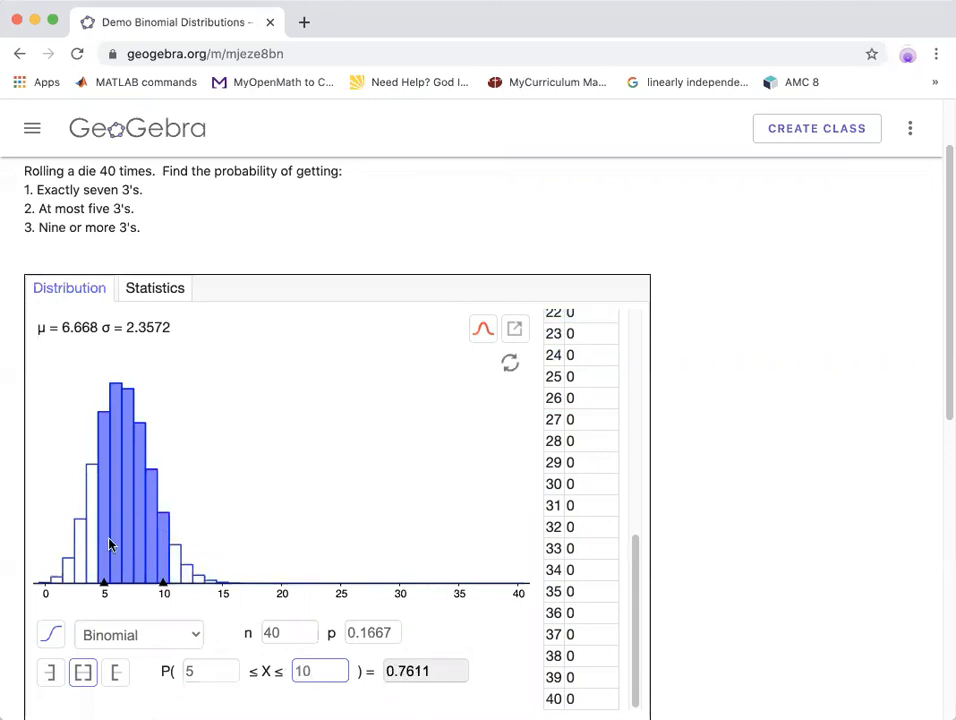
mouse_move(186, 548)
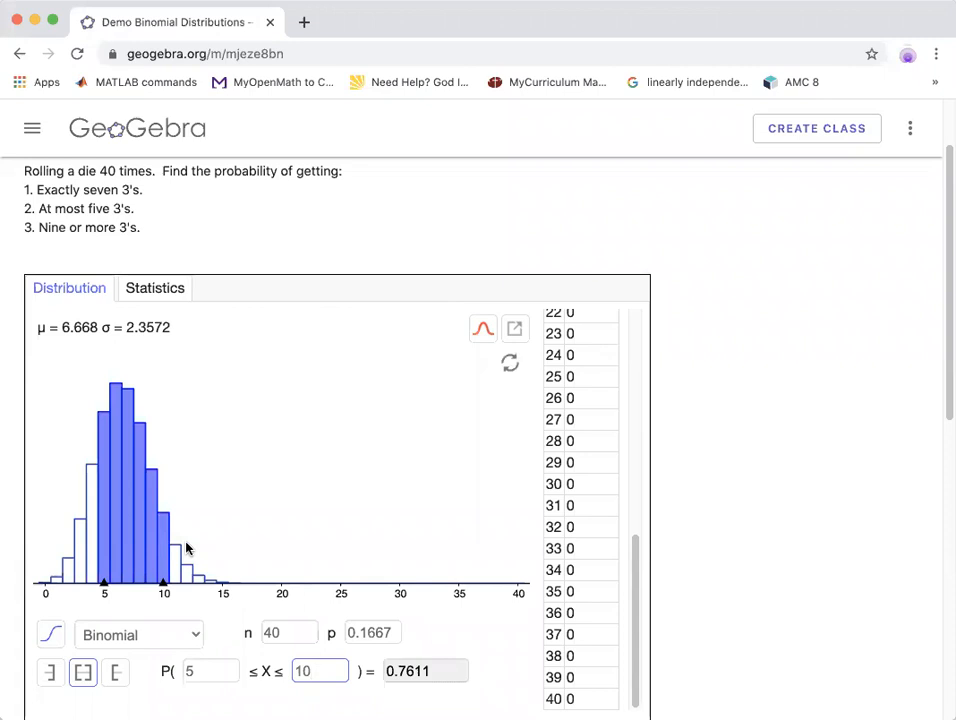
mouse_move(795, 435)
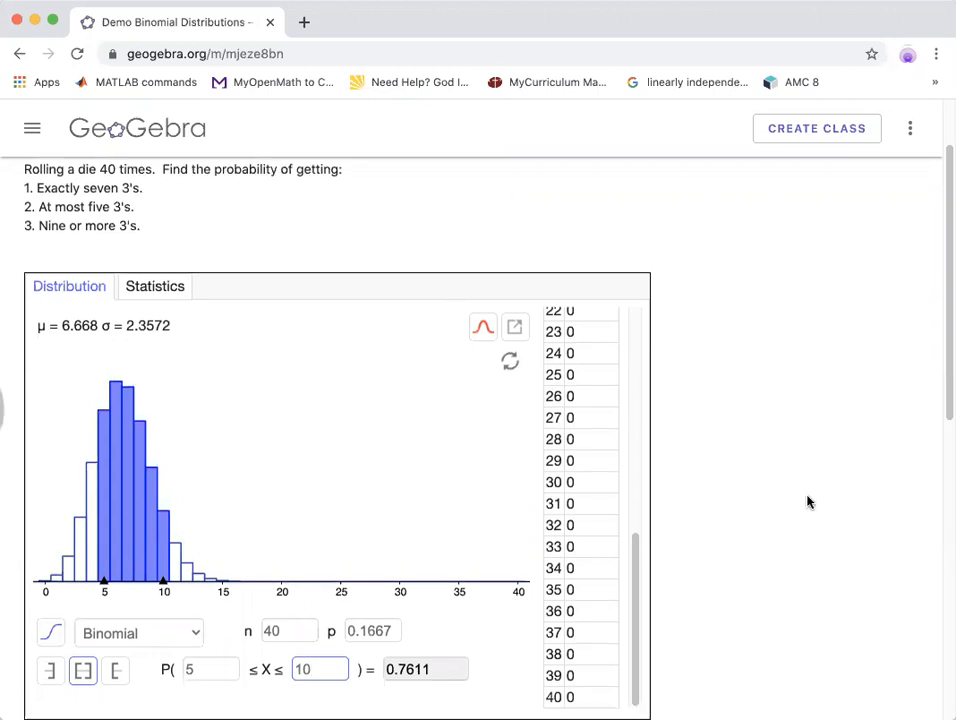
- Scroll down to the next exercise about six, at most seven and ten or more 5's
scroll(down, 3)
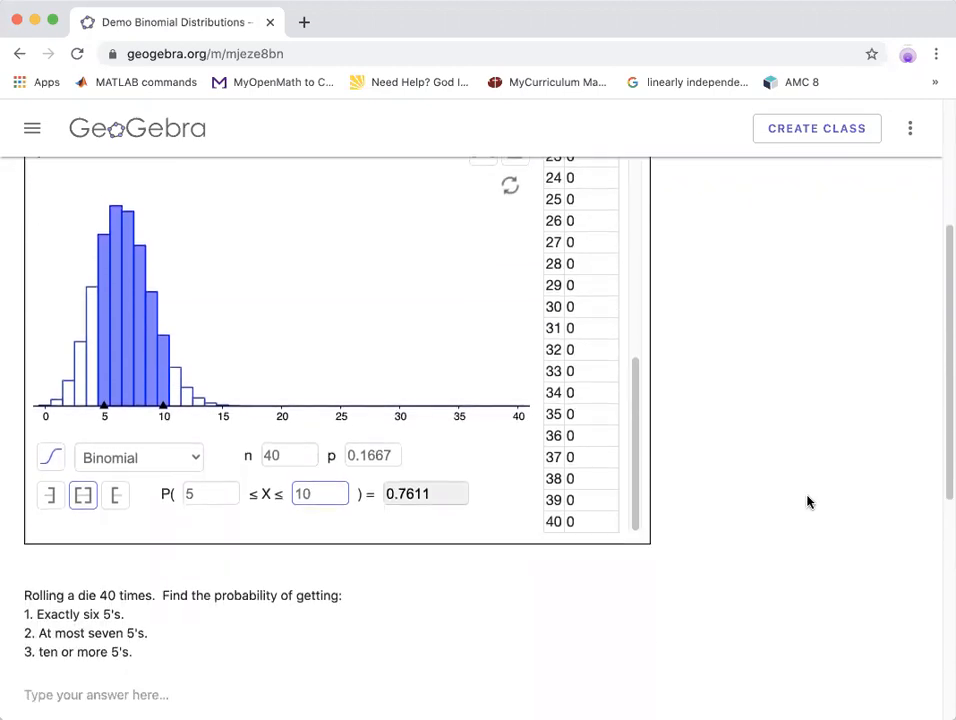
scroll(down, 3)
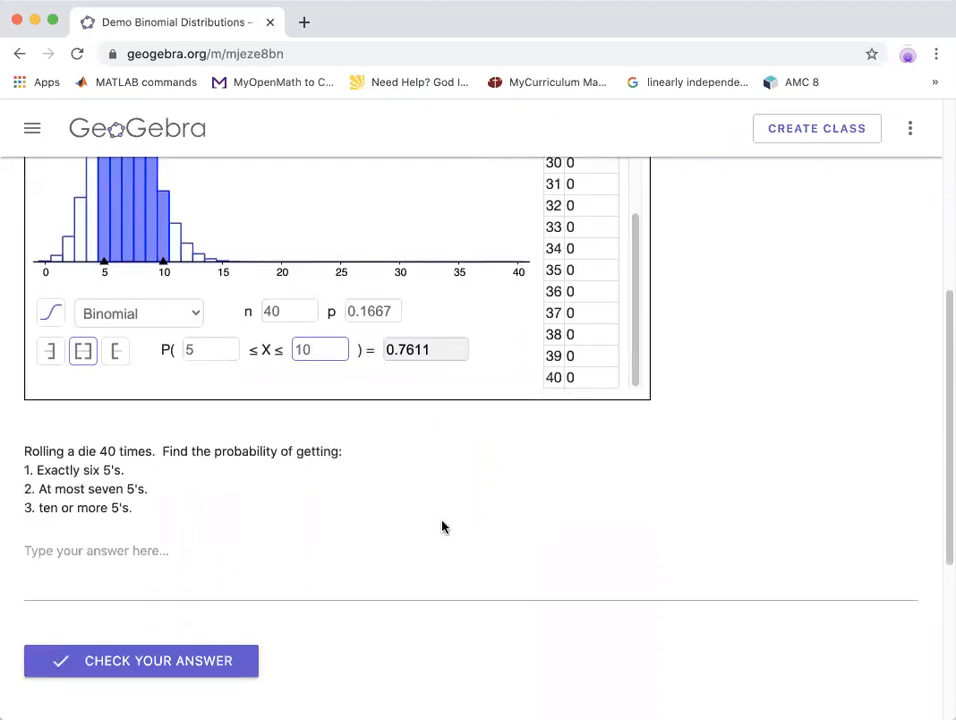
mouse_move(784, 520)
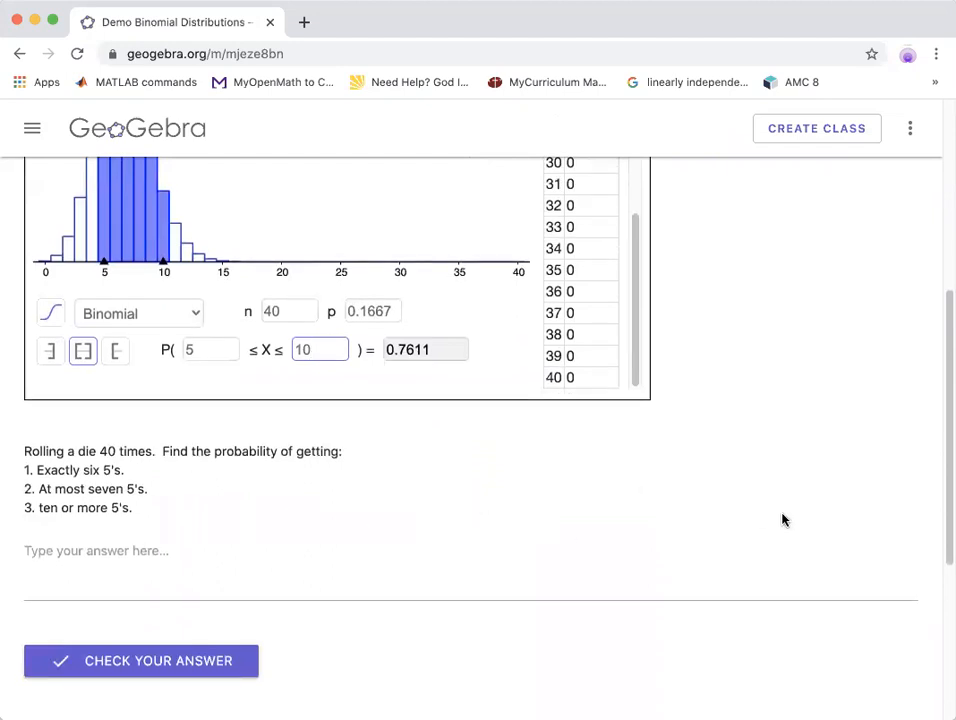